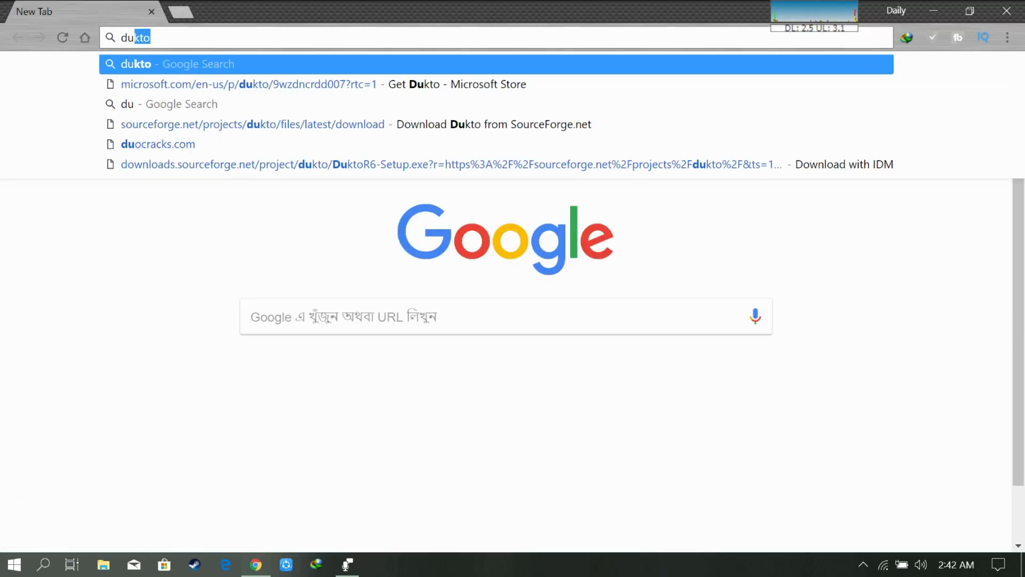
Search Google for 'dukto' and open the Dukto SourceForge page
{"action": "key", "text": "Return"}
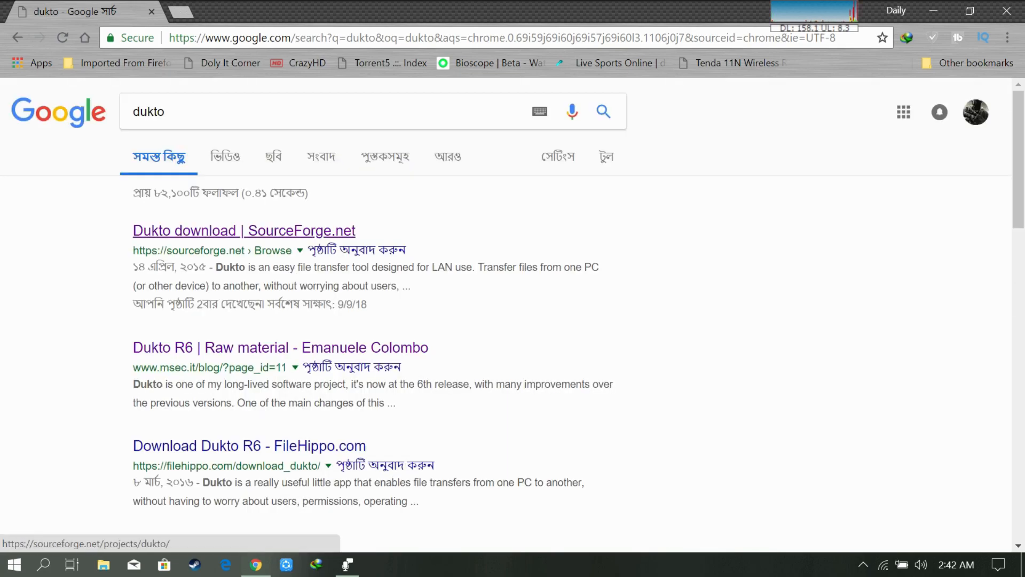
{"action": "left_click", "coordinate": [244, 230]}
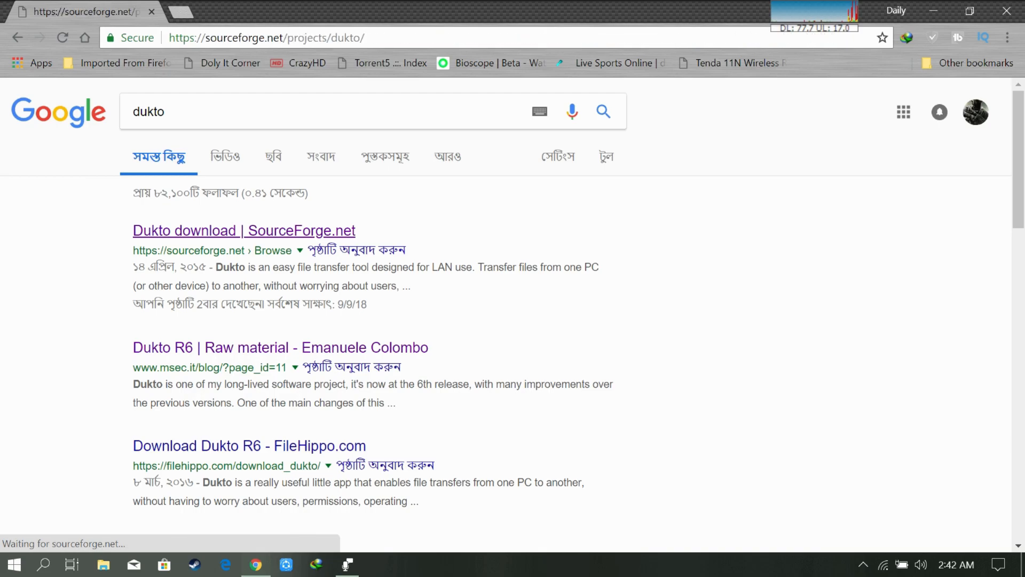
{"action": "left_click", "coordinate": [243, 230]}
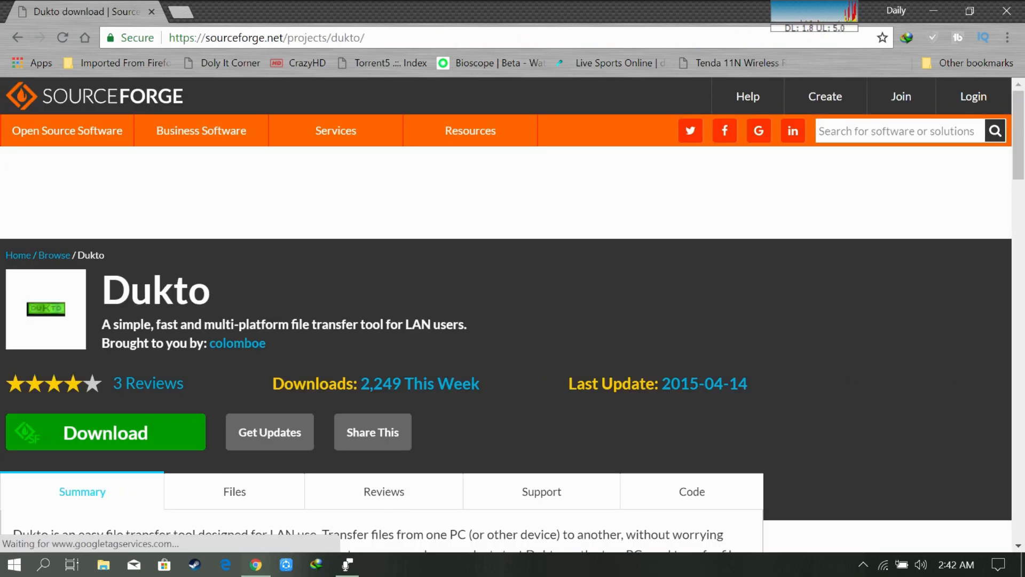
Request the DuktoR6-Setup.exe download from the SourceForge page
{"action": "left_click", "coordinate": [105, 431]}
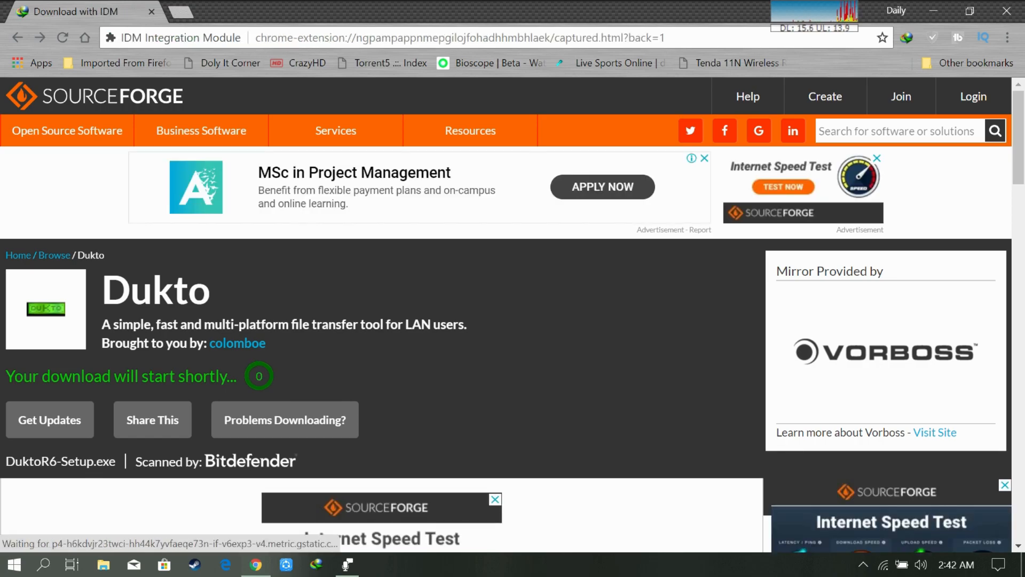
{"action": "left_click", "coordinate": [18, 38]}
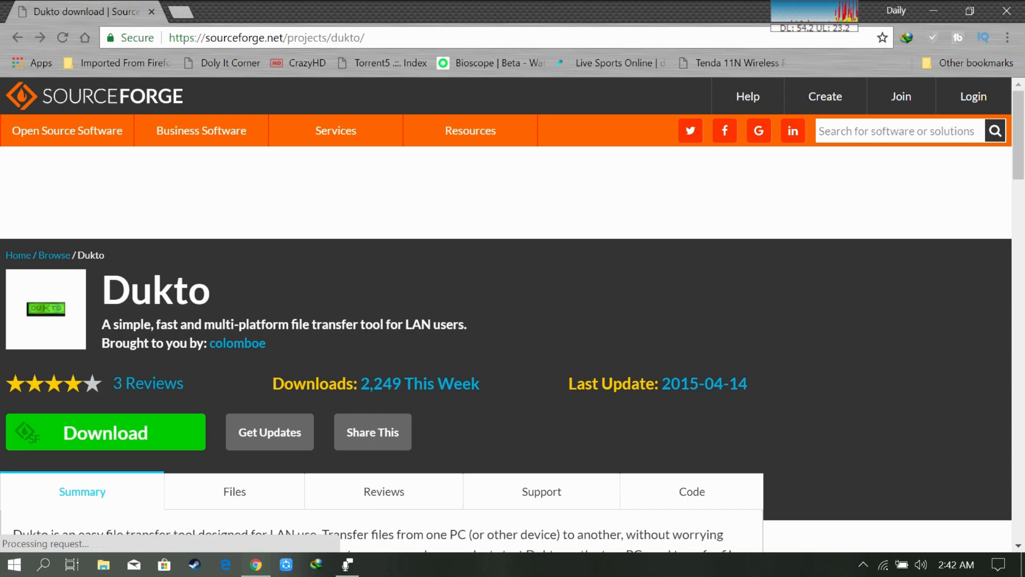
{"action": "left_click", "coordinate": [105, 431]}
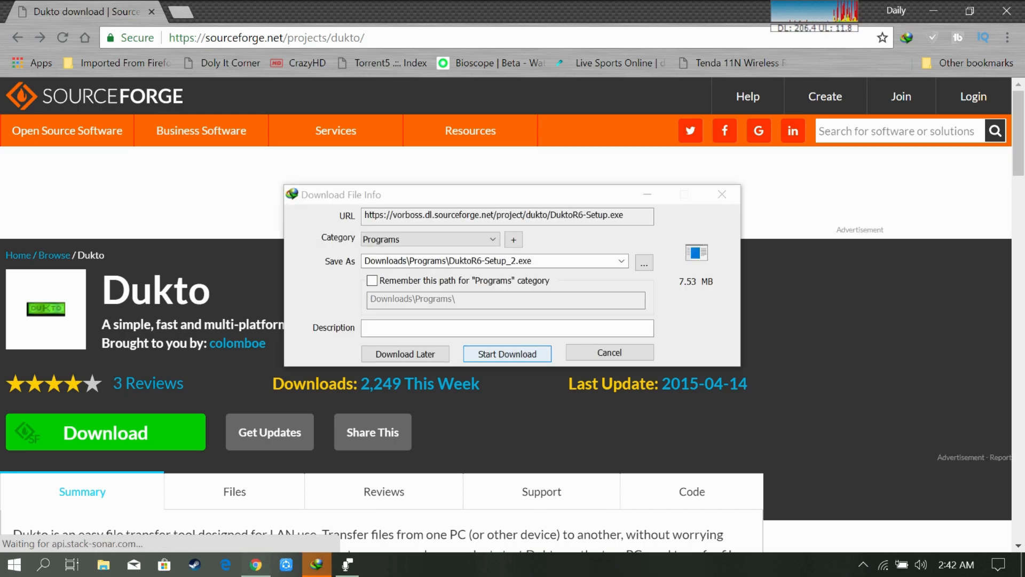
Download the 7.53 MB DuktoR6-Setup_2.exe in Internet Download Manager and run it
{"action": "left_click", "coordinate": [506, 353]}
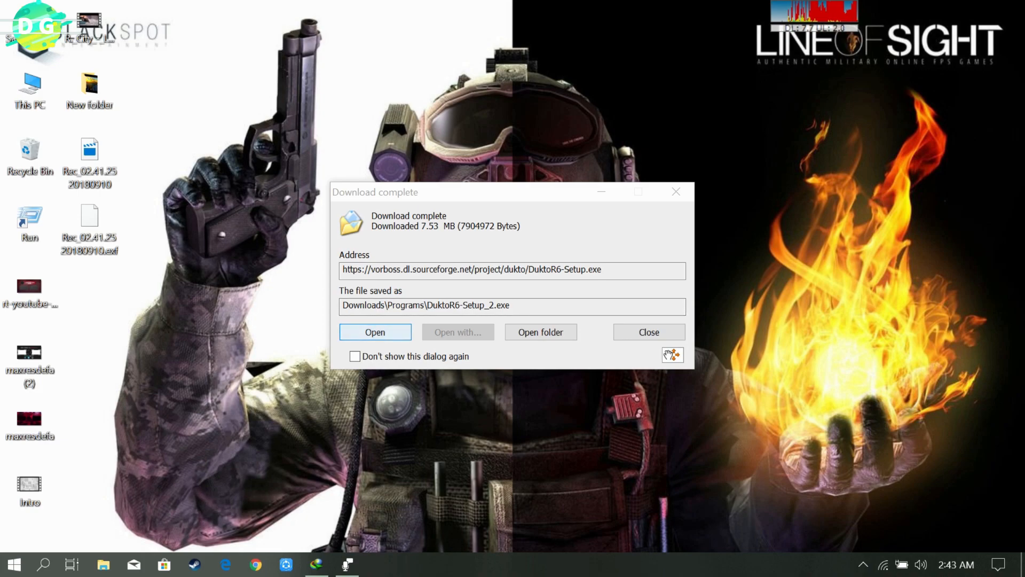
{"action": "left_click", "coordinate": [648, 331]}
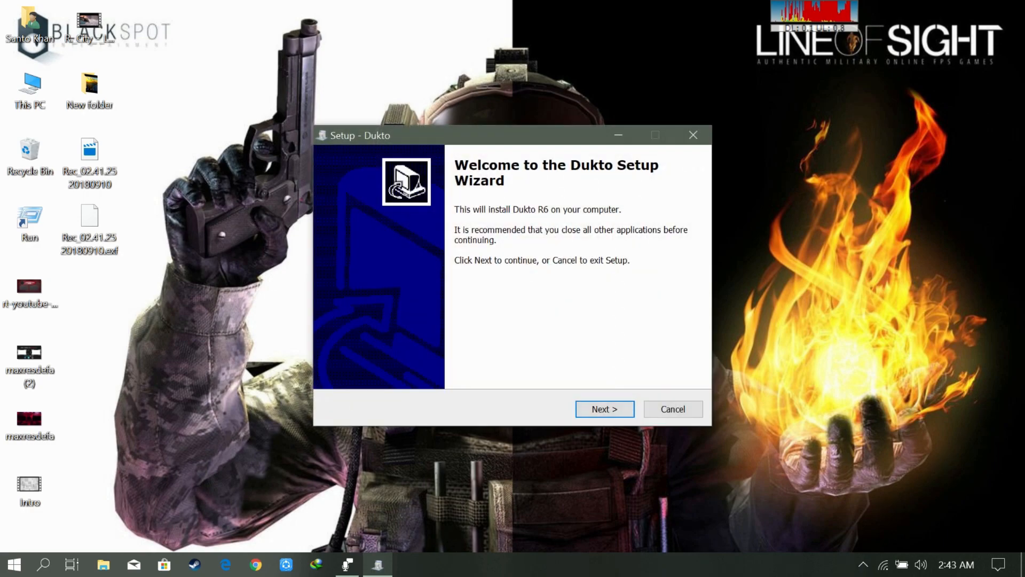
Install Dukto R6 into C:\Program Files (x86)\Dukto, then launch the installed app
{"action": "left_click", "coordinate": [603, 408]}
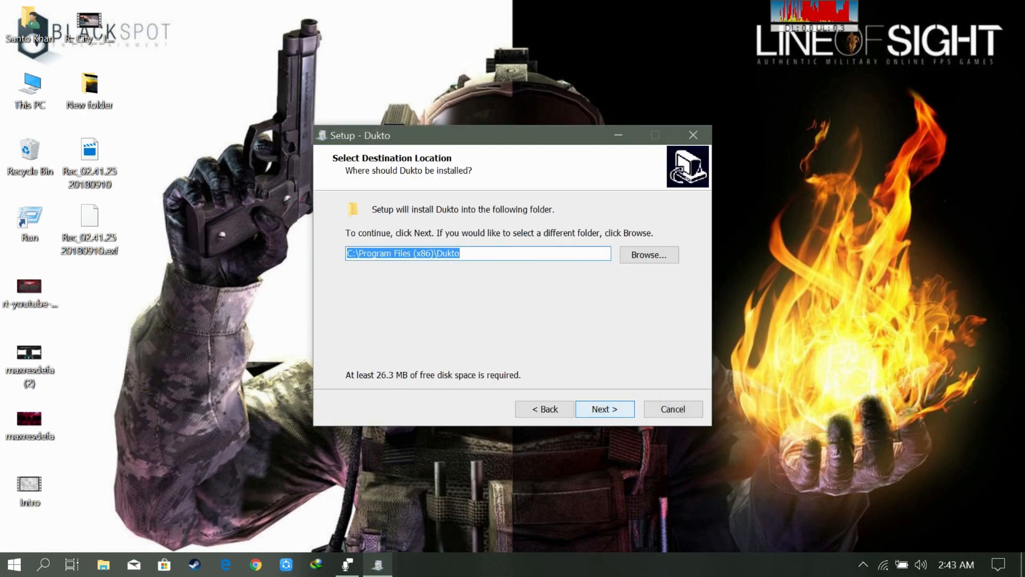
{"action": "left_click", "coordinate": [603, 409]}
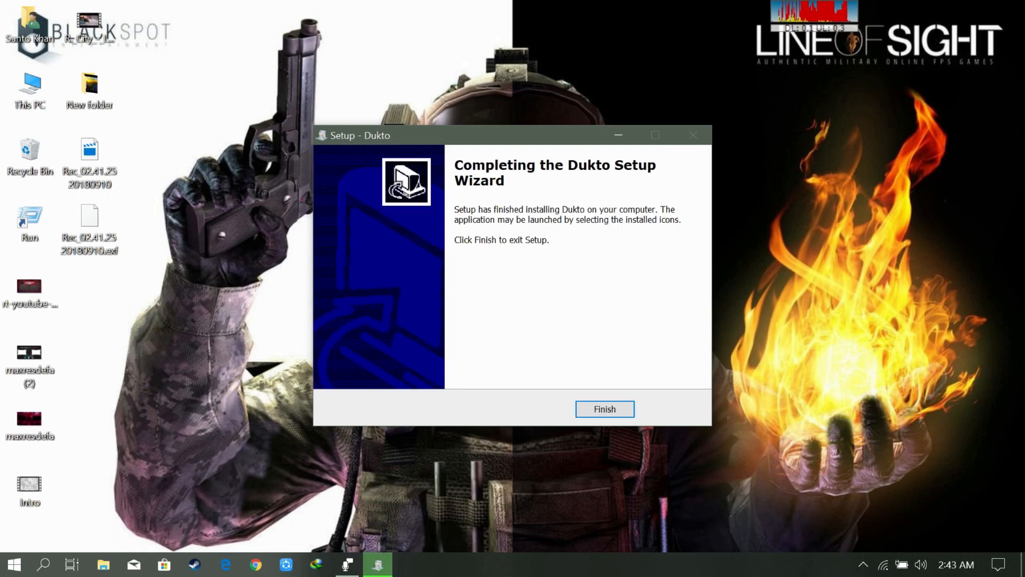
{"action": "left_click", "coordinate": [603, 408]}
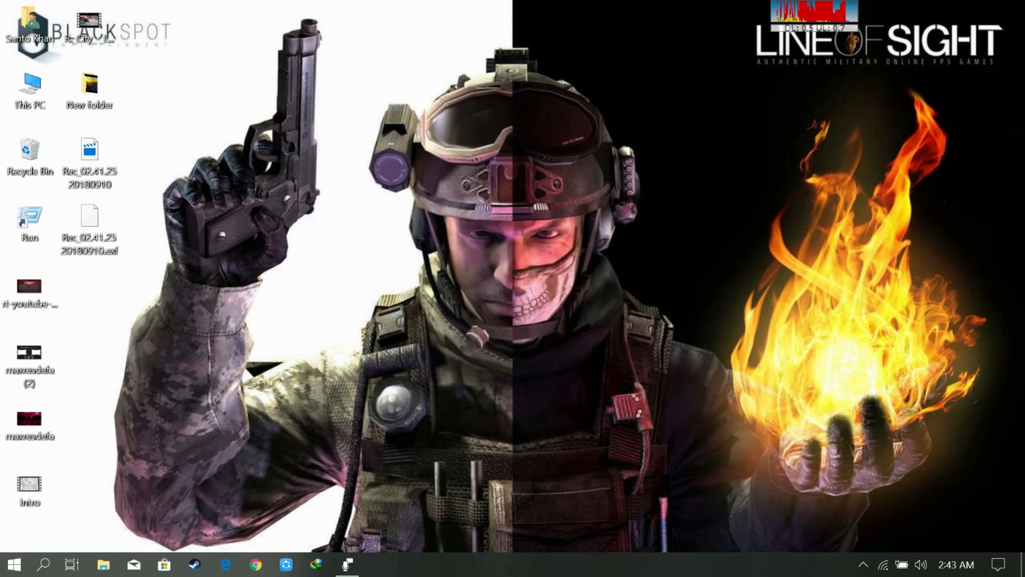
{"action": "left_click", "coordinate": [13, 564]}
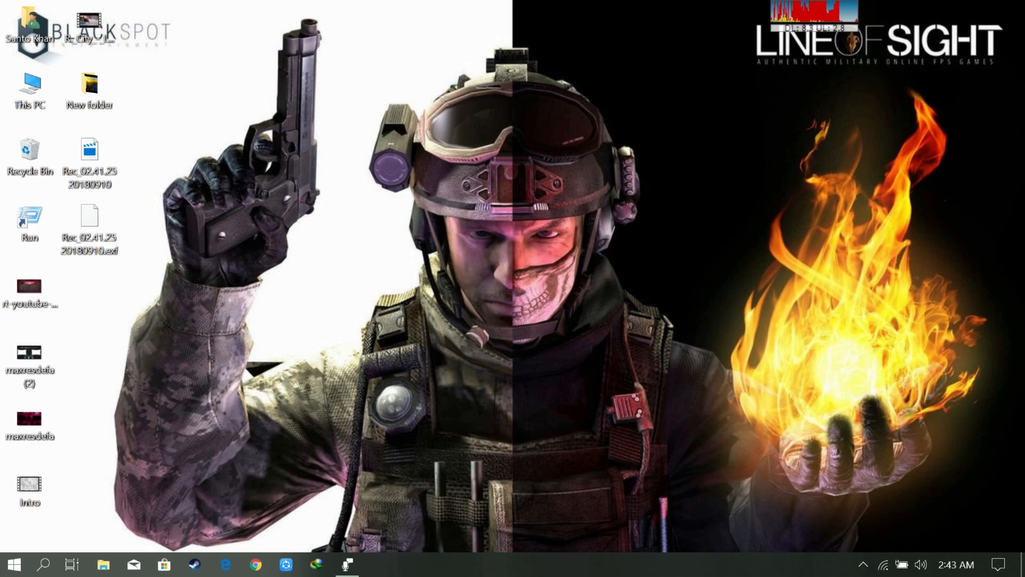
{"action": "left_click", "coordinate": [376, 564]}
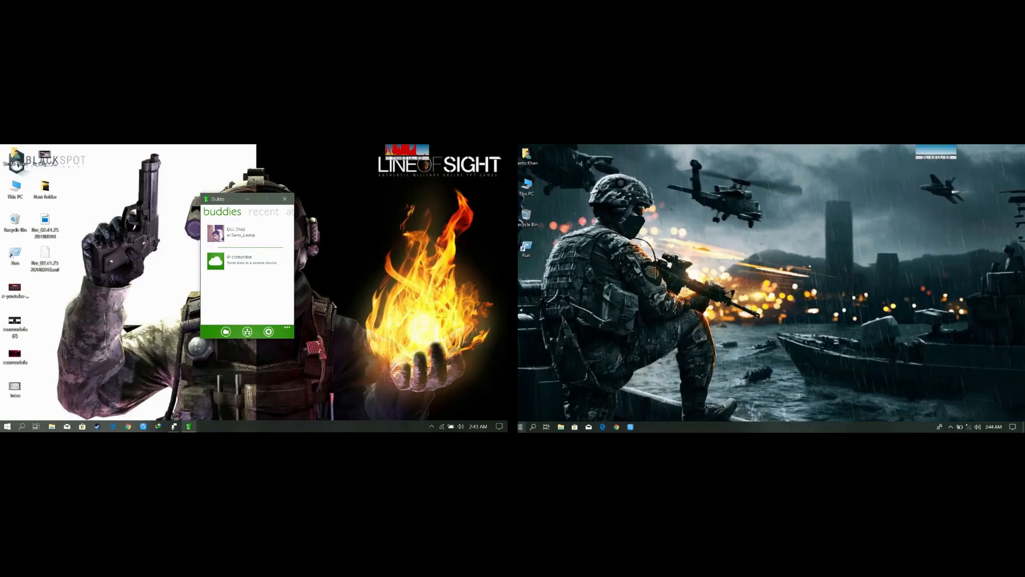
Launch Dukto on the second laptop and allow it through Windows Firewall
{"action": "left_click", "coordinate": [521, 426]}
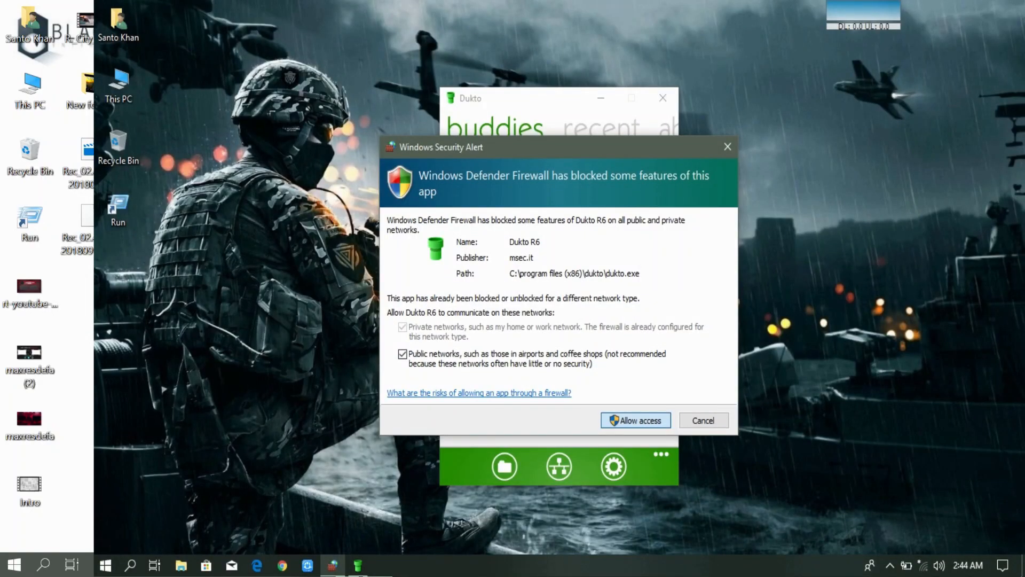
{"action": "left_click", "coordinate": [635, 419]}
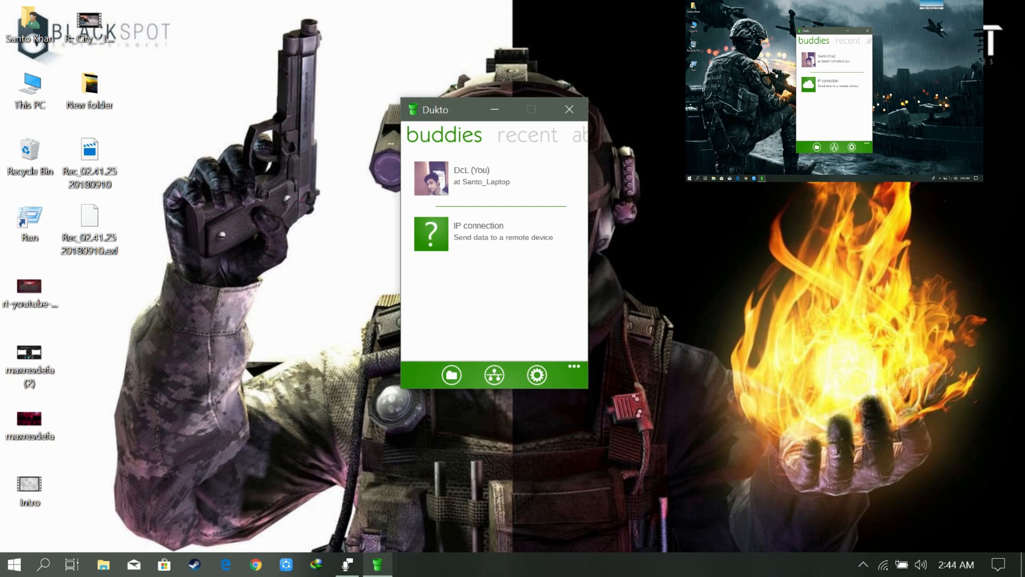
{"action": "mouse_move", "coordinate": [430, 234]}
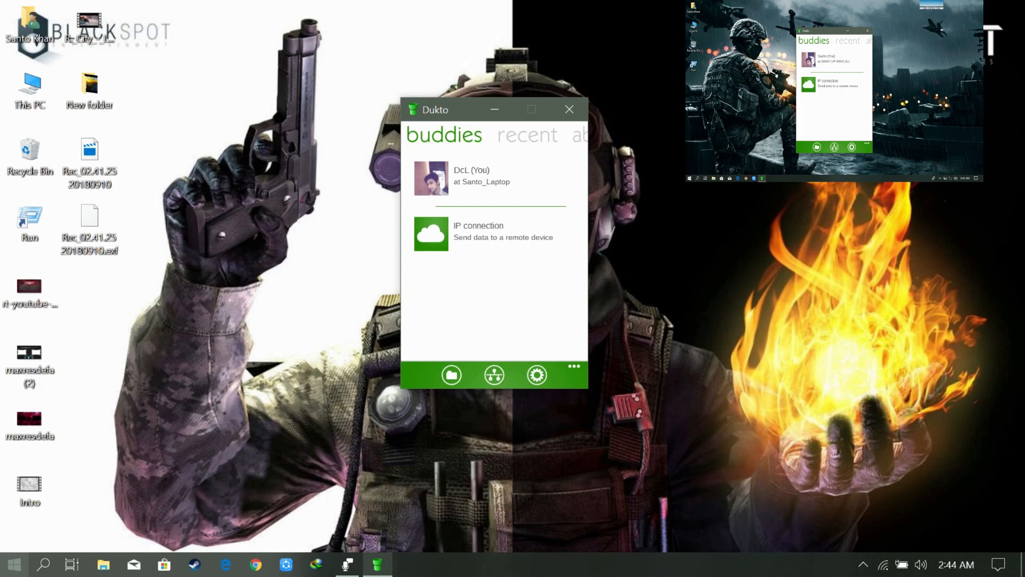
Connect the second laptop to the DESKTOP-ADG9250 5003 Wi-Fi network
{"action": "left_click", "coordinate": [998, 565]}
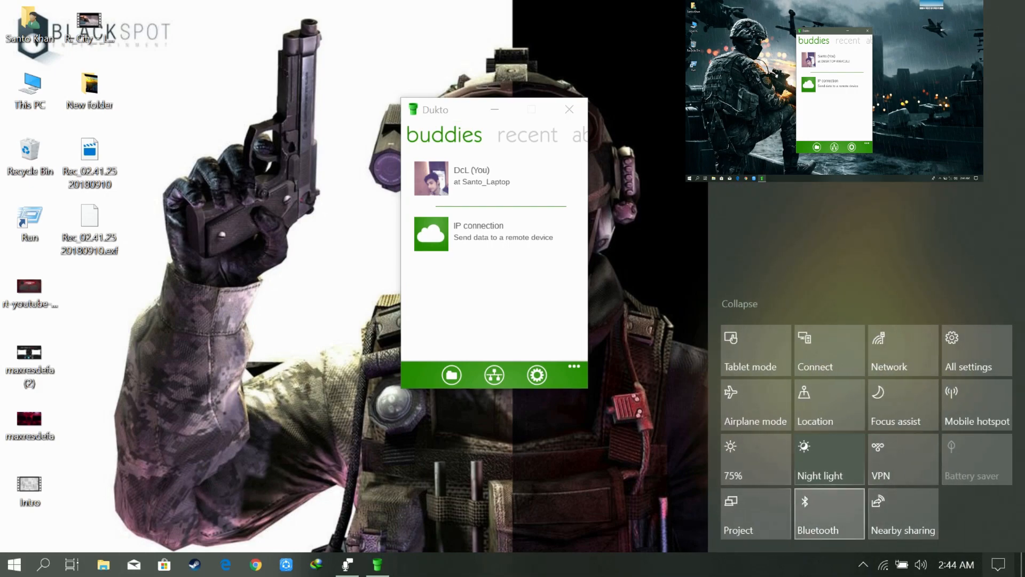
{"action": "left_click", "coordinate": [976, 404]}
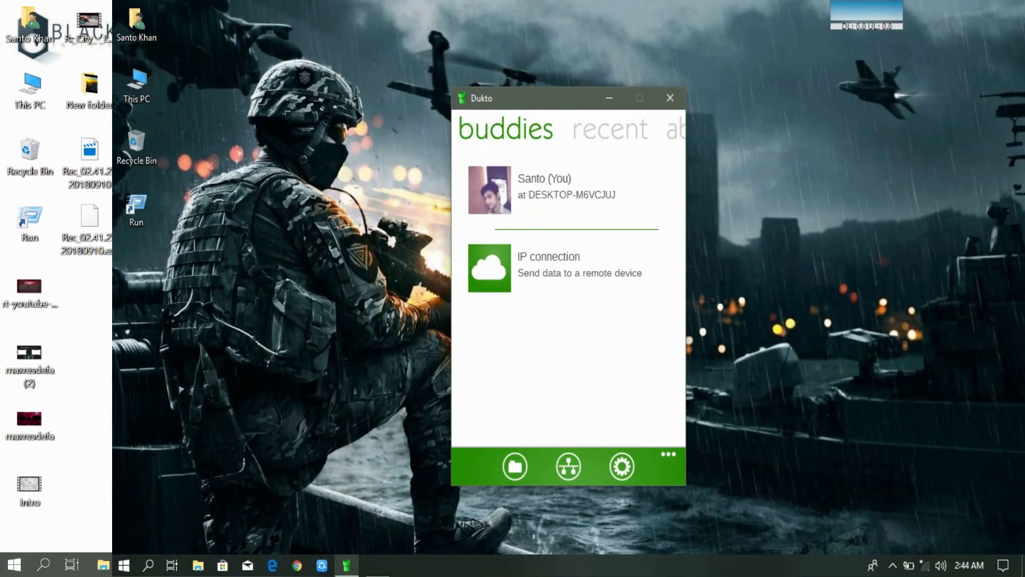
{"action": "left_click", "coordinate": [924, 564]}
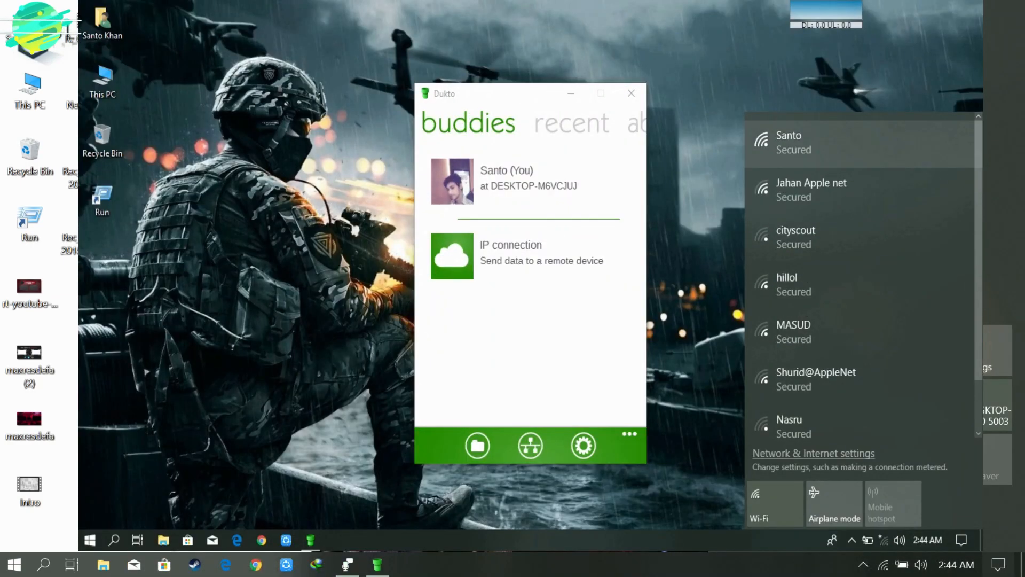
{"action": "left_click", "coordinate": [850, 142]}
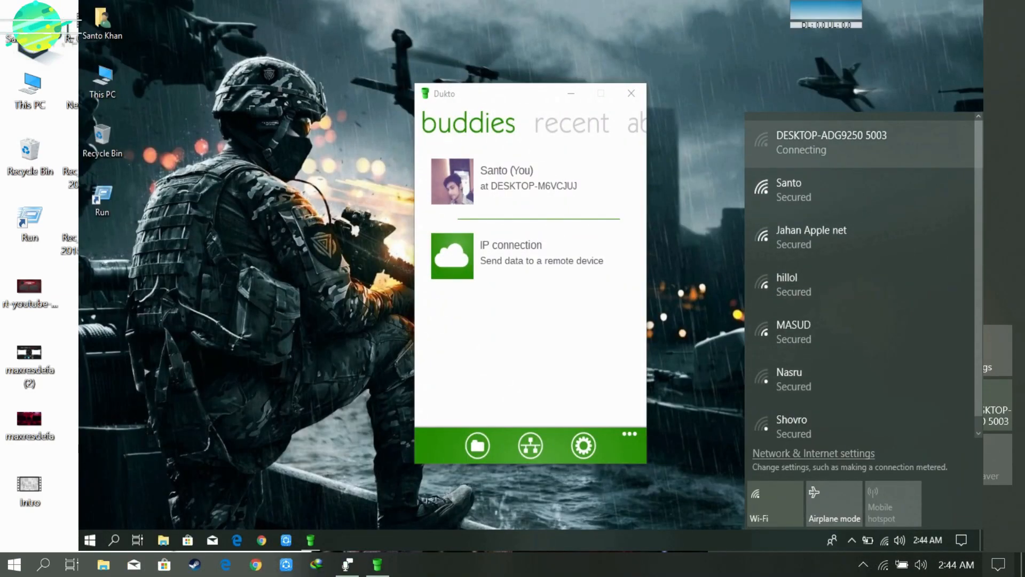
{"action": "left_click", "coordinate": [831, 142]}
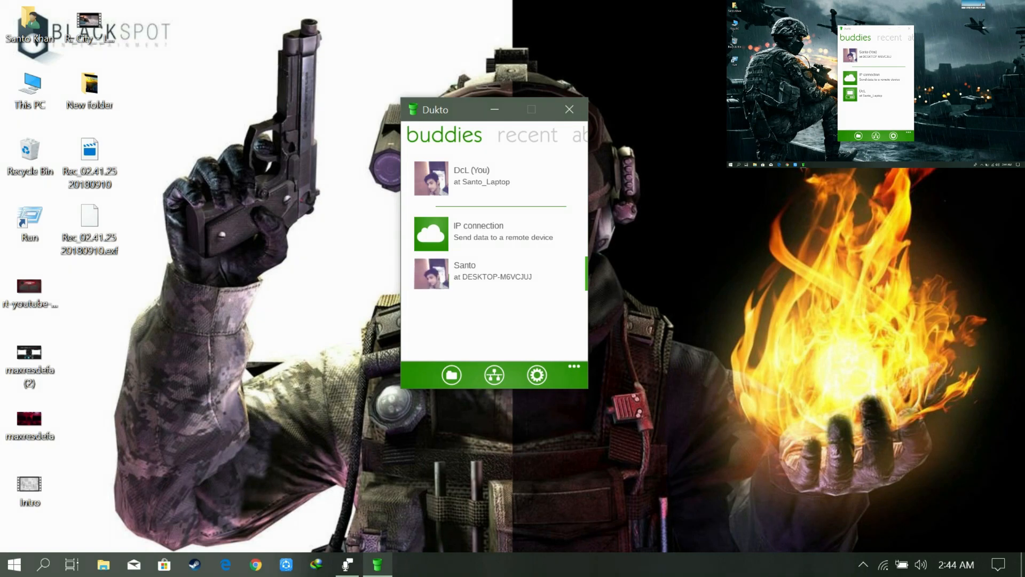
Send Intro.mp4 and the maxresdefault desktop images to the other laptop's buddy
{"action": "left_click", "coordinate": [483, 272]}
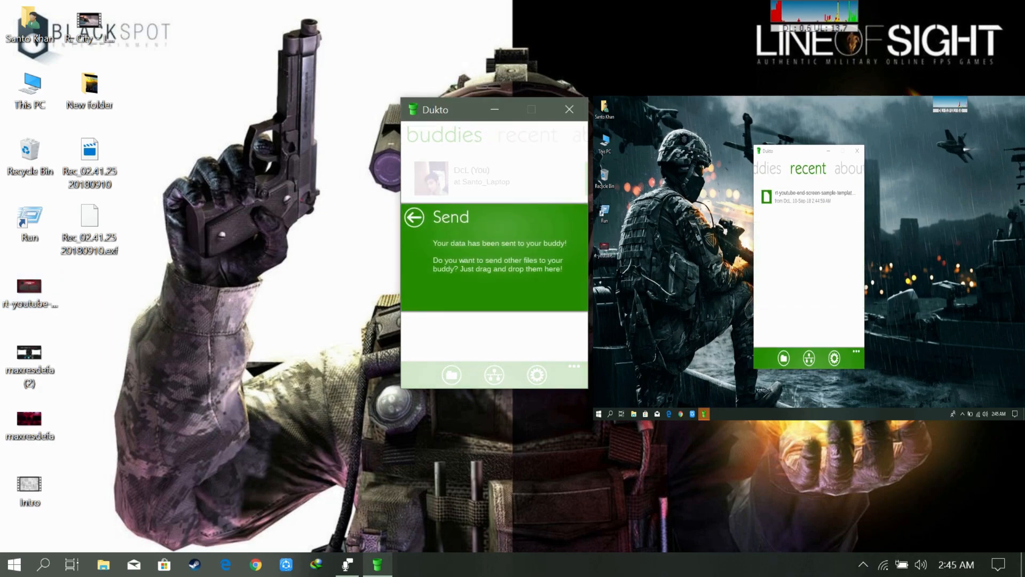
{"action": "left_click", "coordinate": [414, 217]}
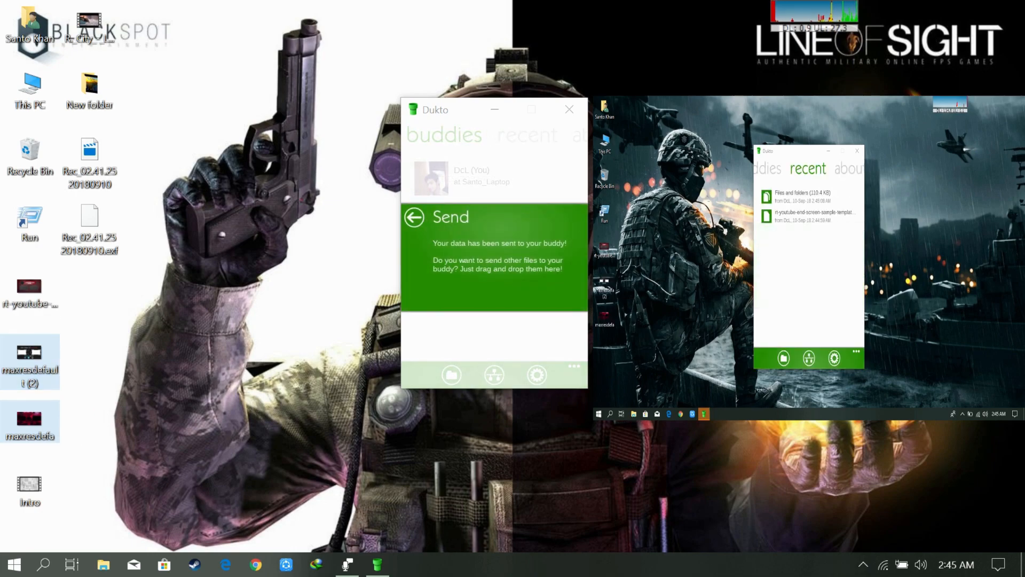
{"action": "left_click", "coordinate": [413, 218]}
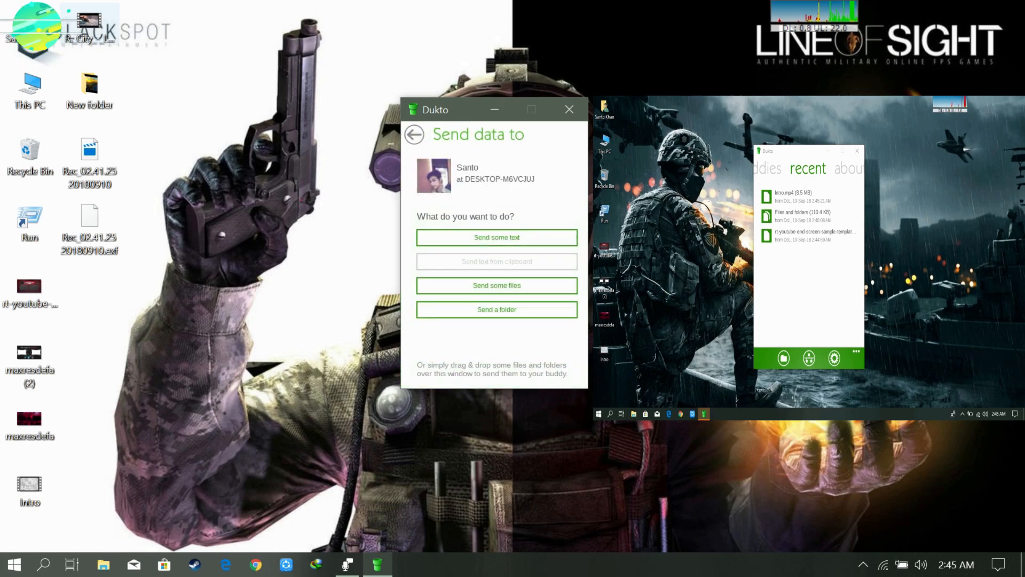
{"action": "left_click", "coordinate": [30, 487]}
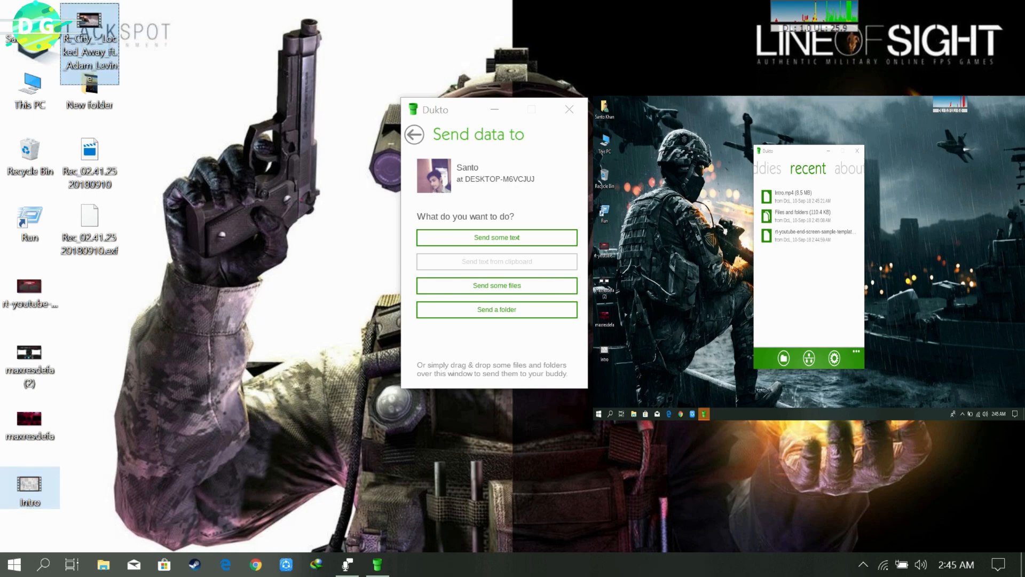
{"action": "left_click", "coordinate": [496, 285]}
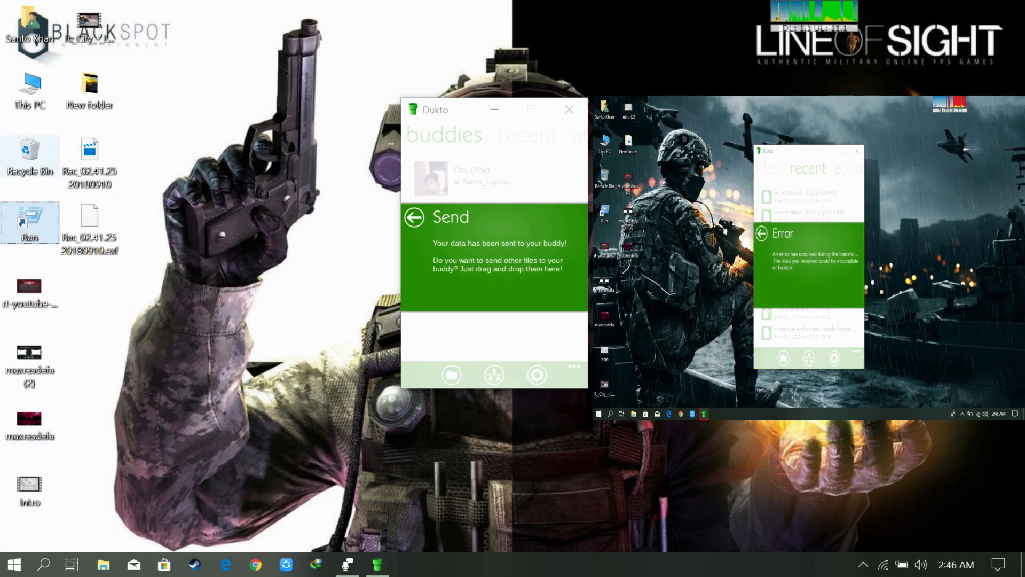
Go back to the buddy's sending options, then bring up Microsoft Store
{"action": "left_click", "coordinate": [30, 88]}
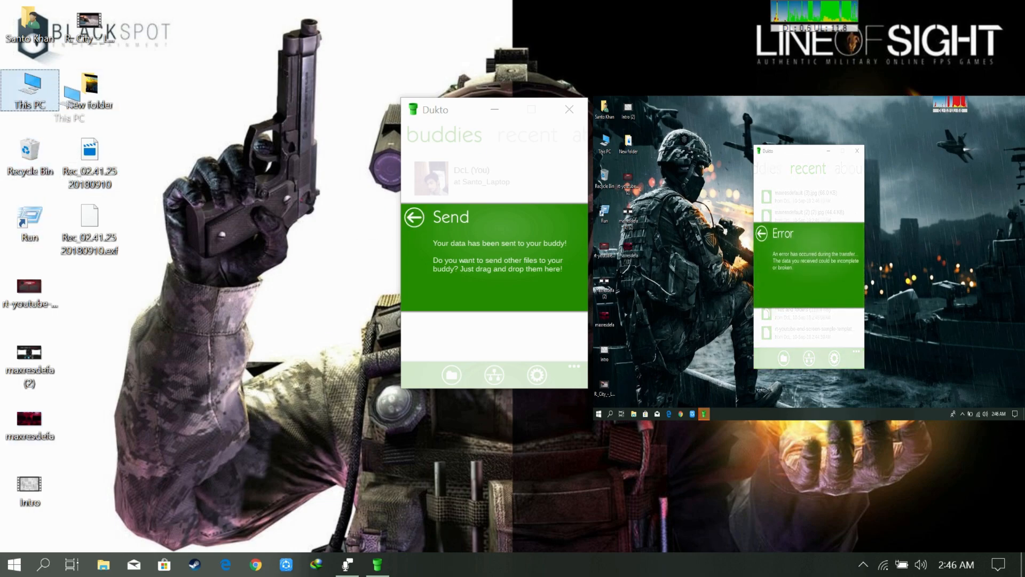
{"action": "left_click", "coordinate": [89, 164]}
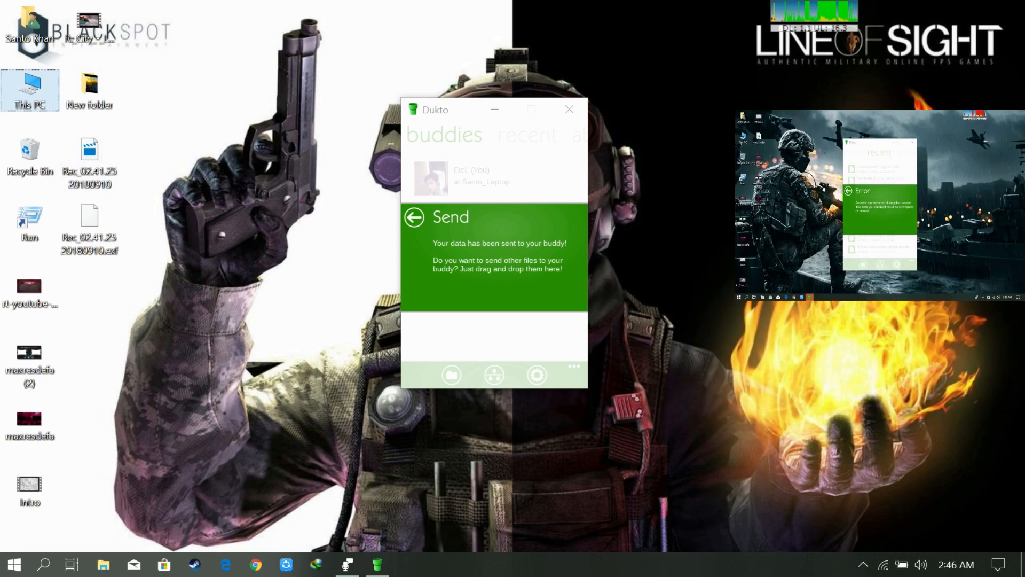
{"action": "left_click", "coordinate": [413, 216]}
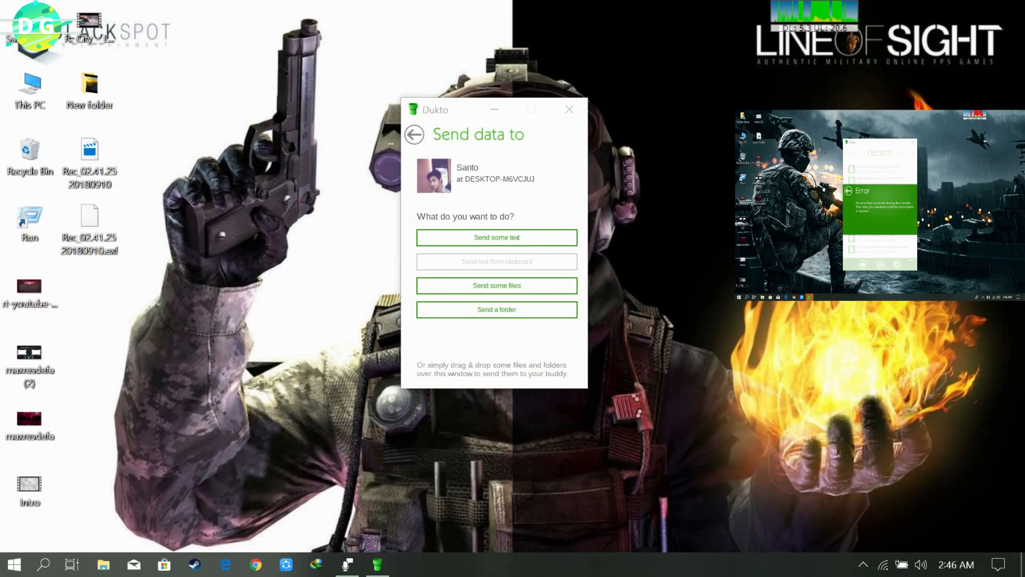
{"action": "left_click", "coordinate": [163, 563]}
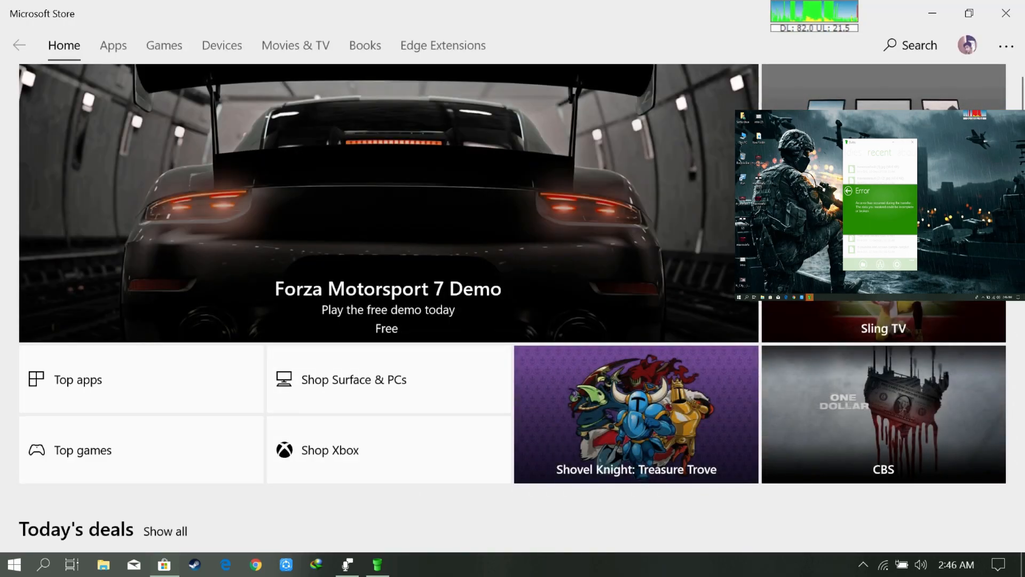
Search the Store for 'dukto' and launch the installed Dukto app
{"action": "left_click", "coordinate": [910, 45]}
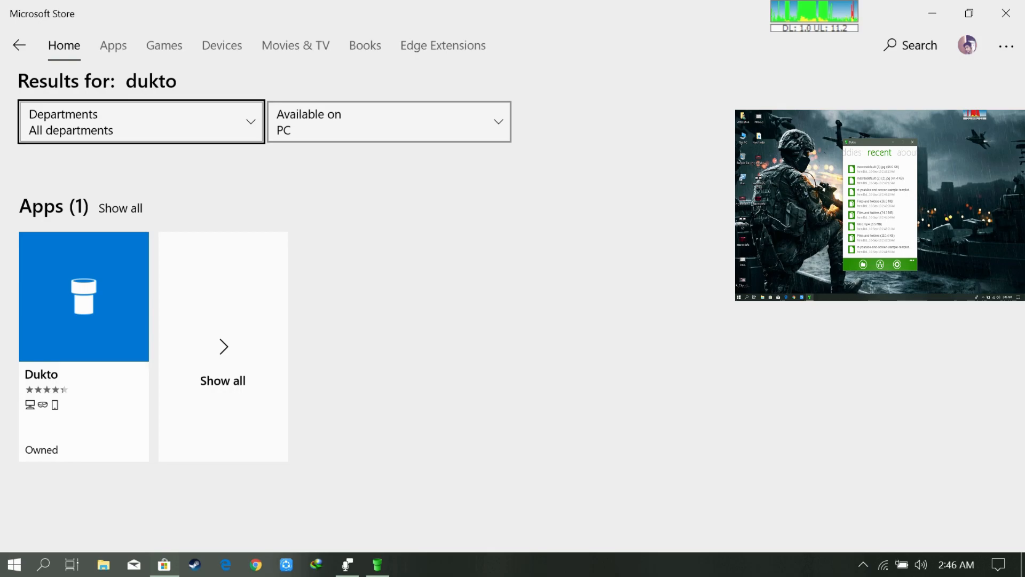
{"action": "left_click", "coordinate": [83, 296]}
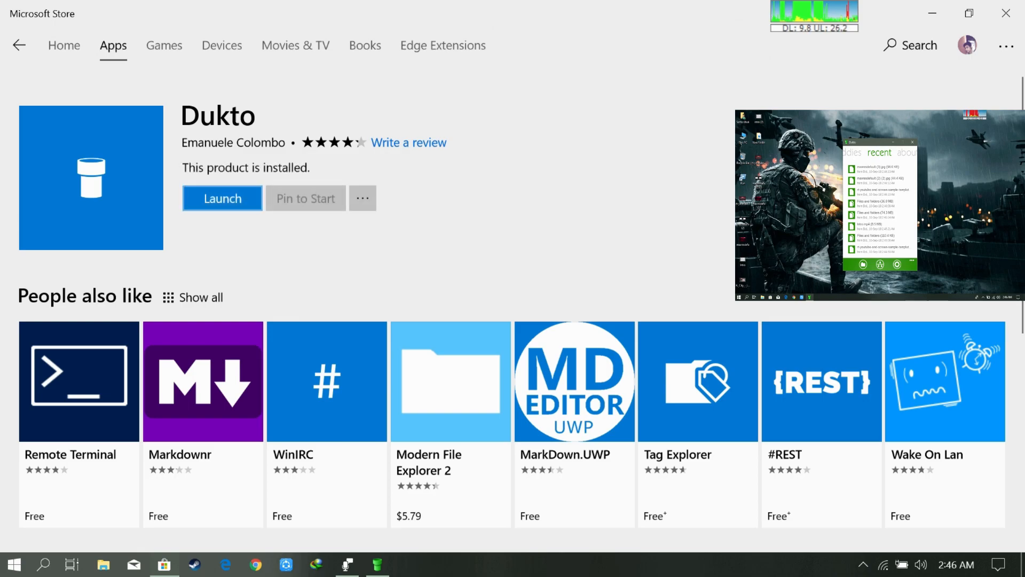
{"action": "left_click", "coordinate": [221, 198]}
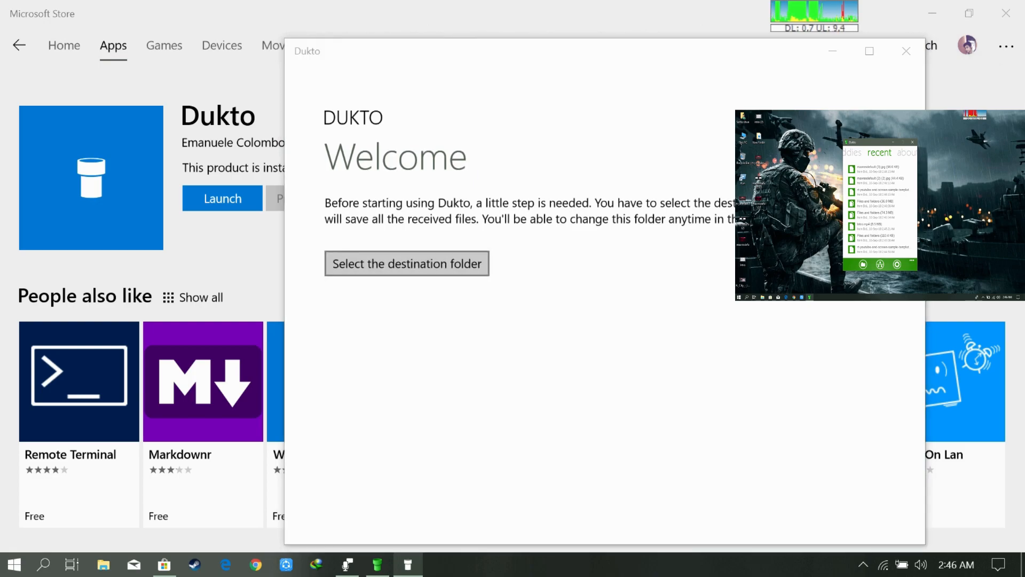
Cancel the folder picker, answer the account access prompt, and dismiss Resources busy
{"action": "left_click", "coordinate": [405, 263]}
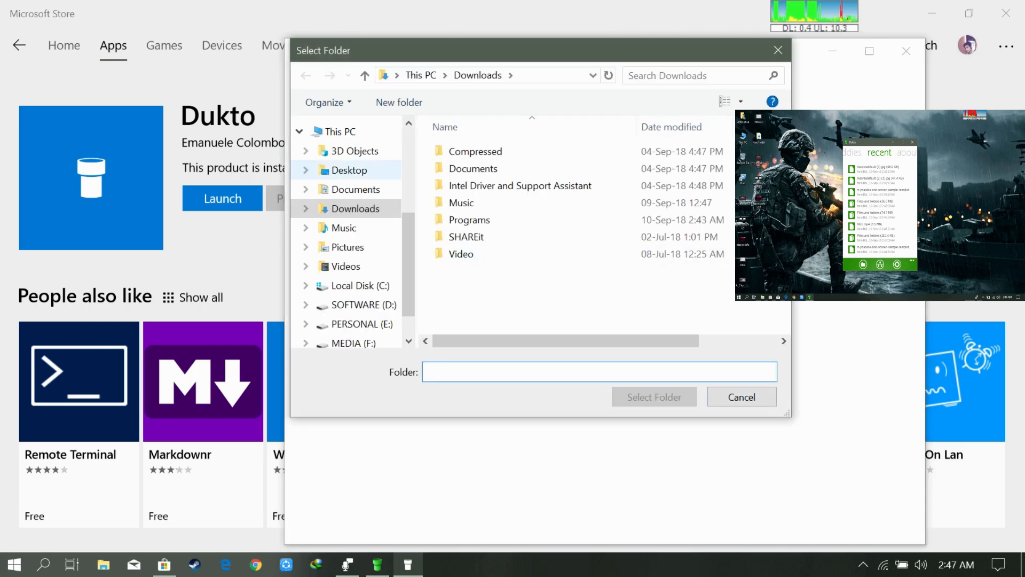
{"action": "left_click", "coordinate": [741, 396]}
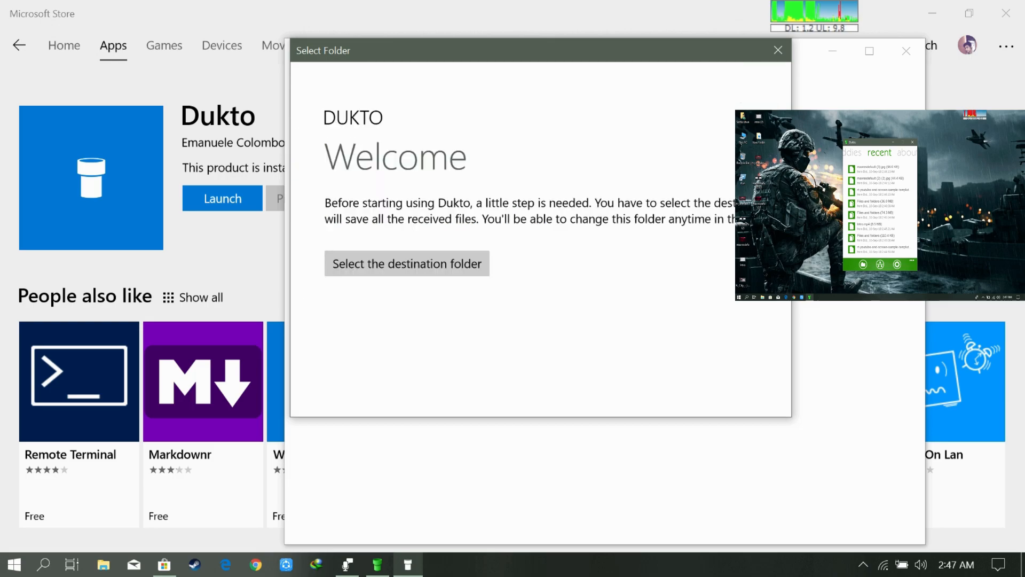
{"action": "left_click", "coordinate": [405, 263]}
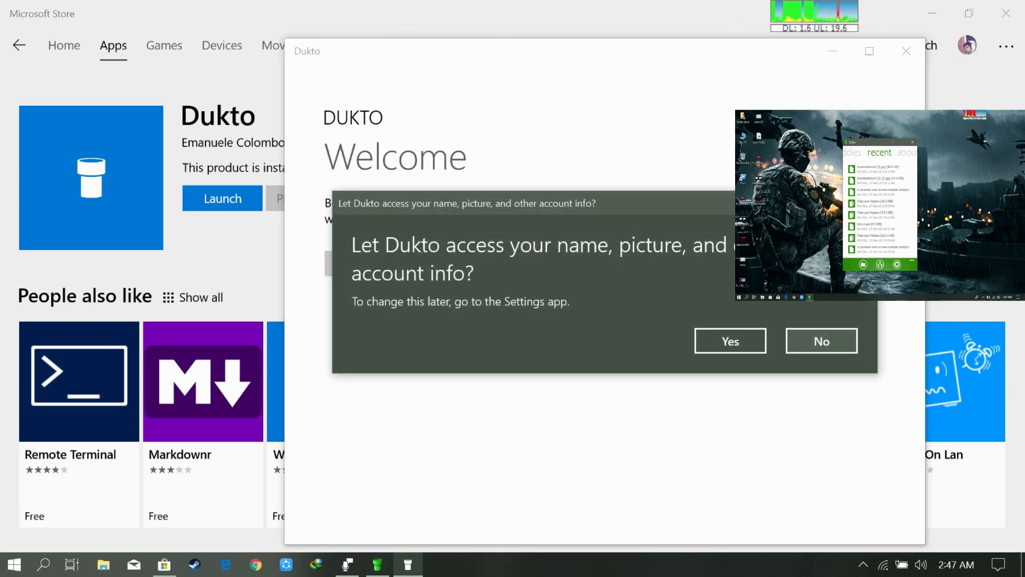
{"action": "left_click", "coordinate": [729, 341]}
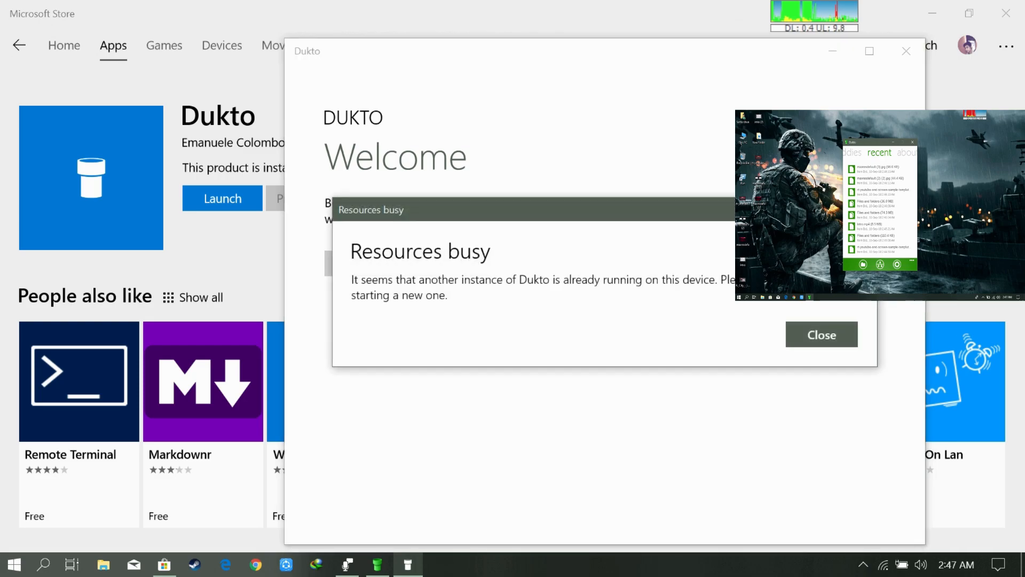
{"action": "left_click", "coordinate": [821, 335]}
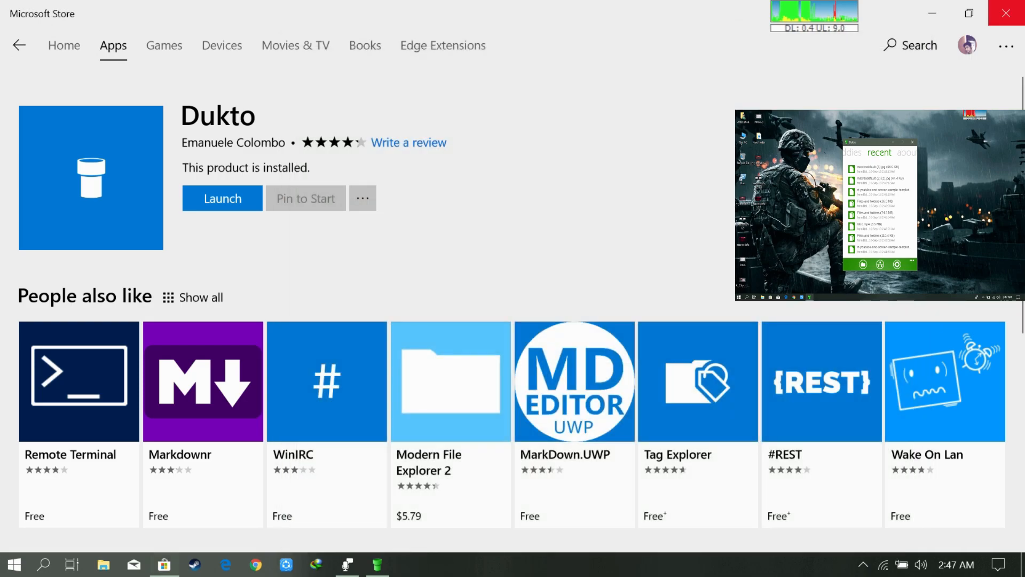
{"action": "left_click", "coordinate": [222, 198]}
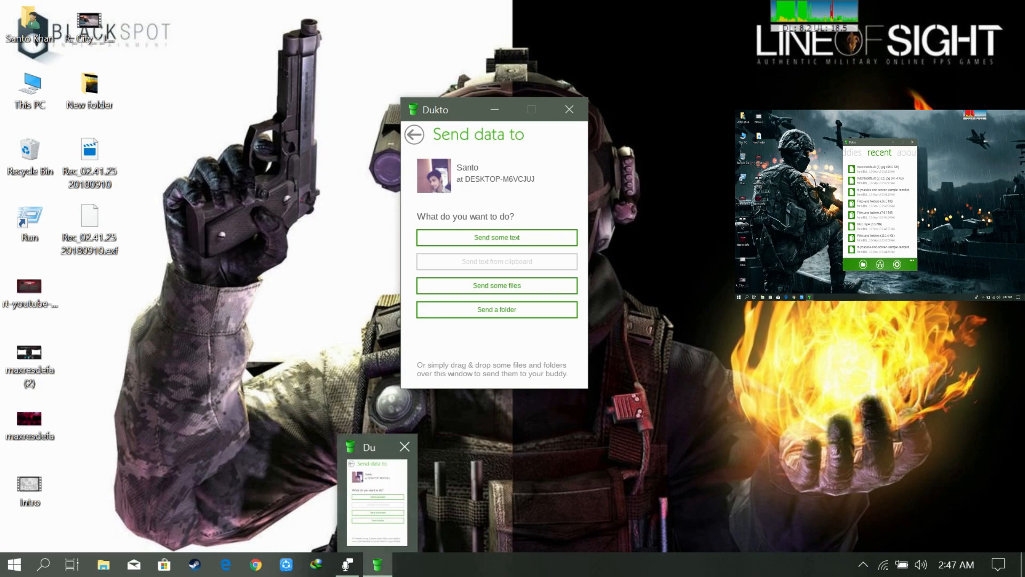
Close the desktop Dukto window and open the Start menu's installed apps list
{"action": "left_click", "coordinate": [568, 109]}
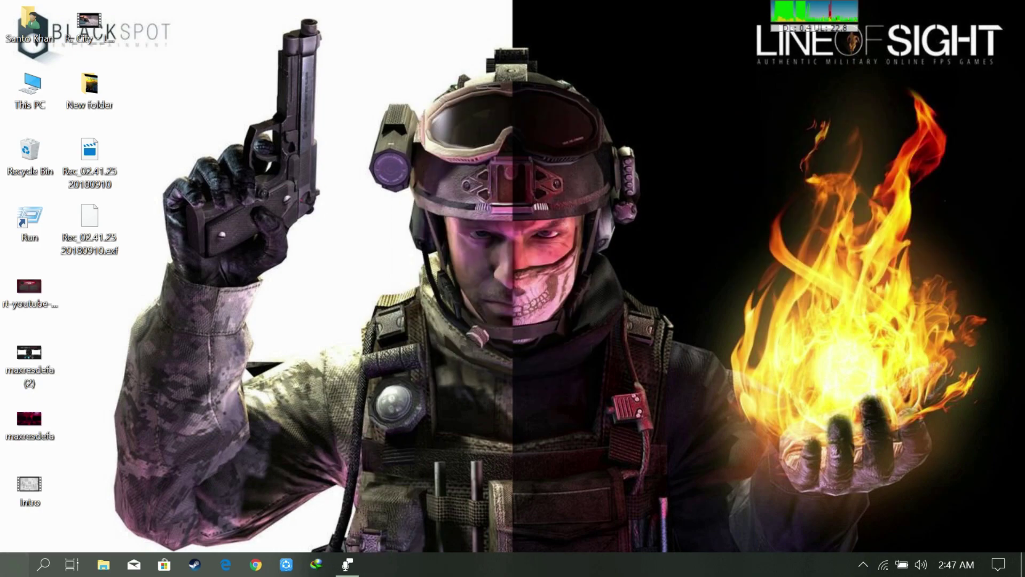
{"action": "left_click", "coordinate": [11, 564]}
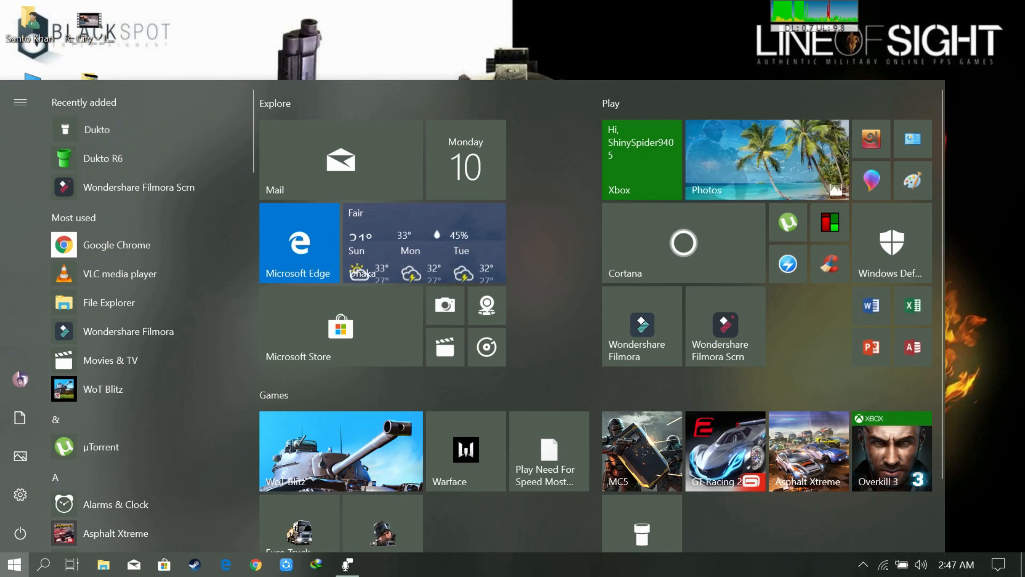
{"action": "left_click", "coordinate": [96, 129]}
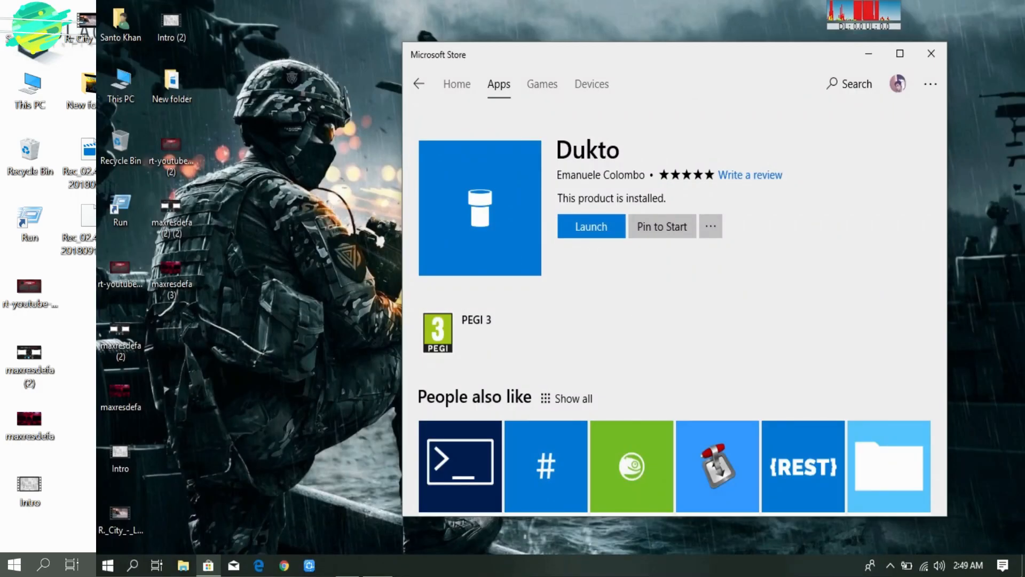
Launch Store Dukto, choose Desktop as receive folder, and allow account name access
{"action": "left_click", "coordinate": [589, 226]}
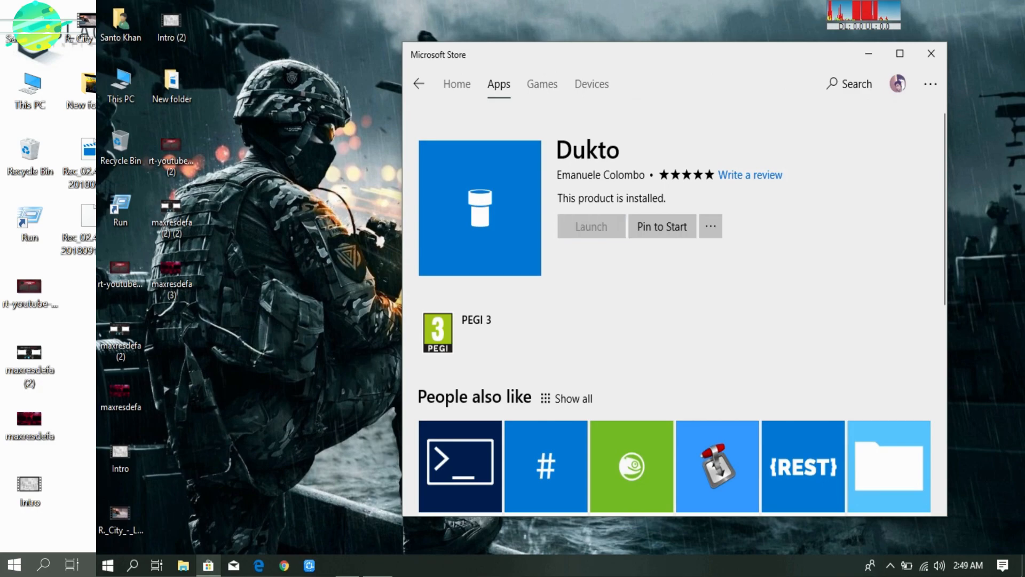
{"action": "left_click", "coordinate": [589, 227]}
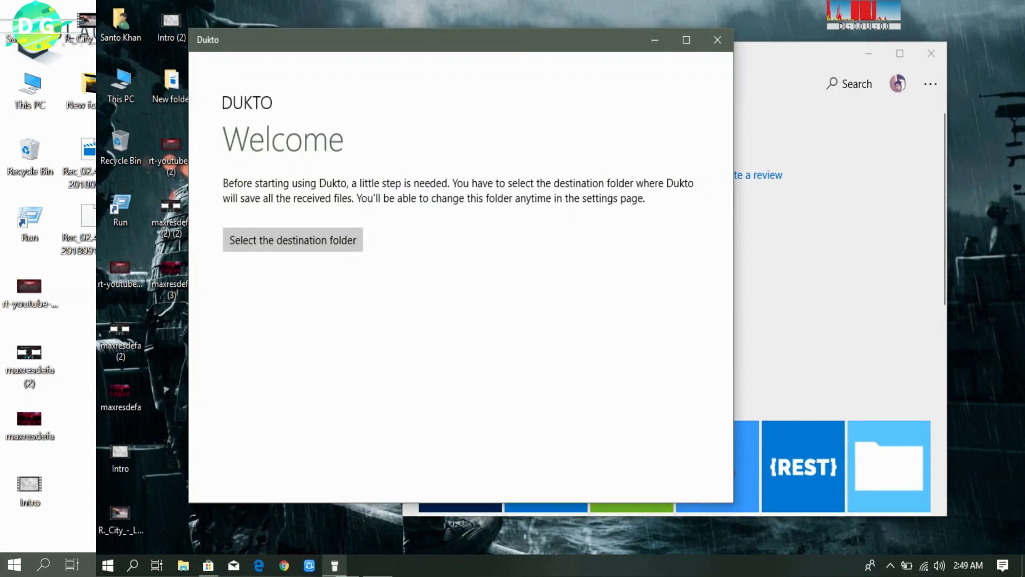
{"action": "left_click", "coordinate": [292, 239]}
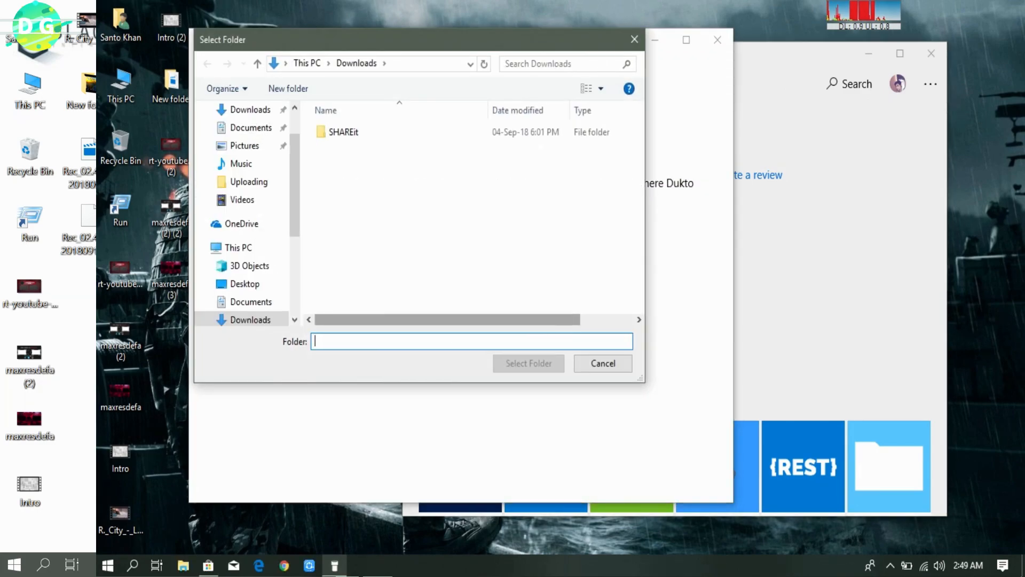
{"action": "left_click", "coordinate": [238, 248]}
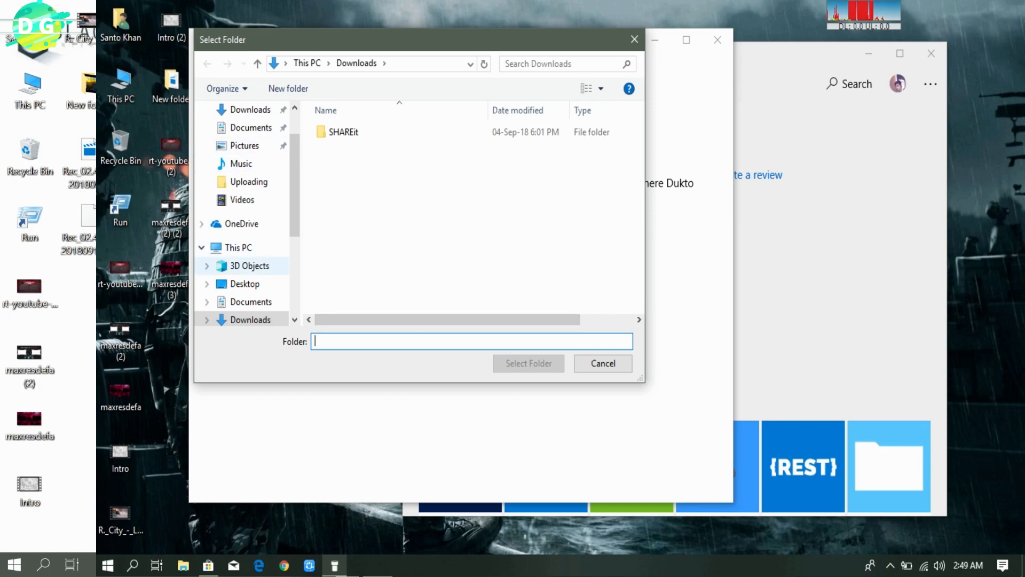
{"action": "left_click", "coordinate": [244, 283]}
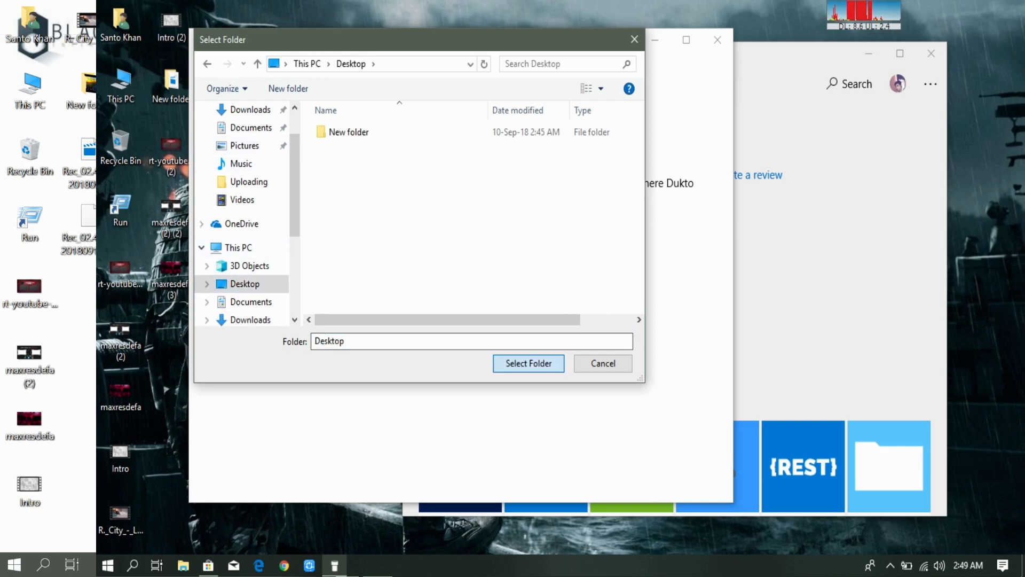
{"action": "left_click", "coordinate": [527, 363]}
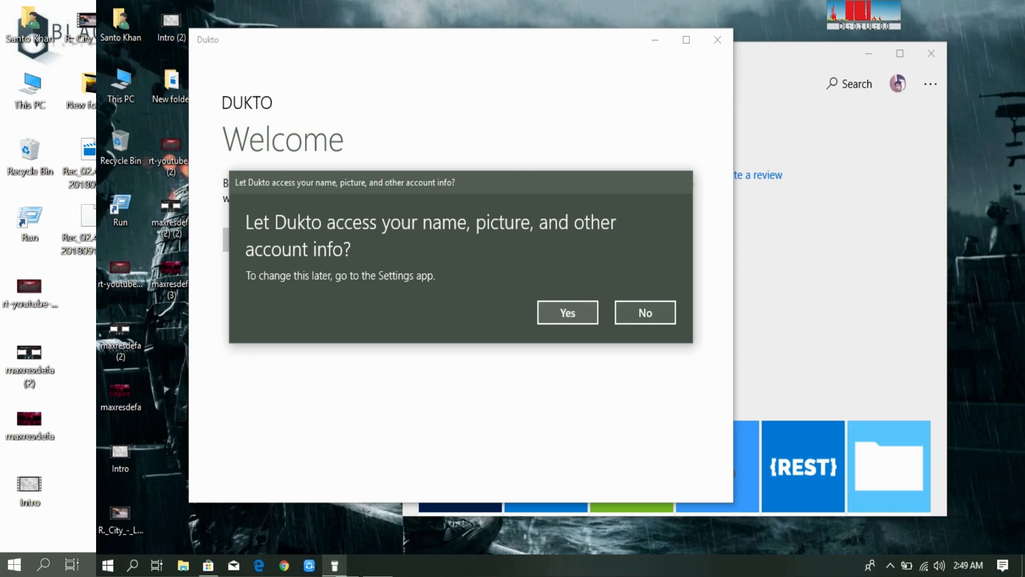
{"action": "left_click", "coordinate": [566, 312]}
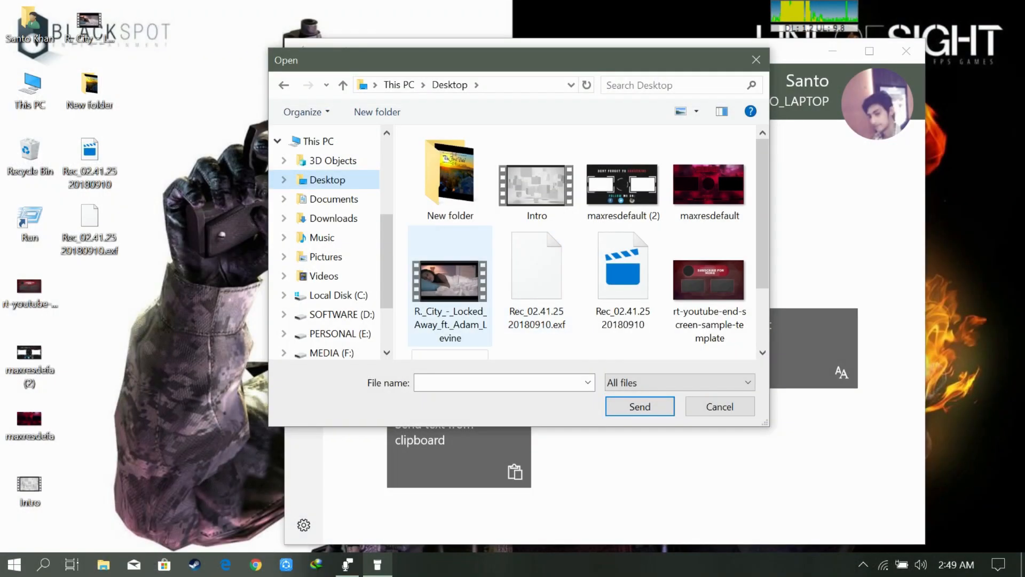
Send the Desktop video file to the other laptop via Dukto
{"action": "left_click", "coordinate": [719, 406]}
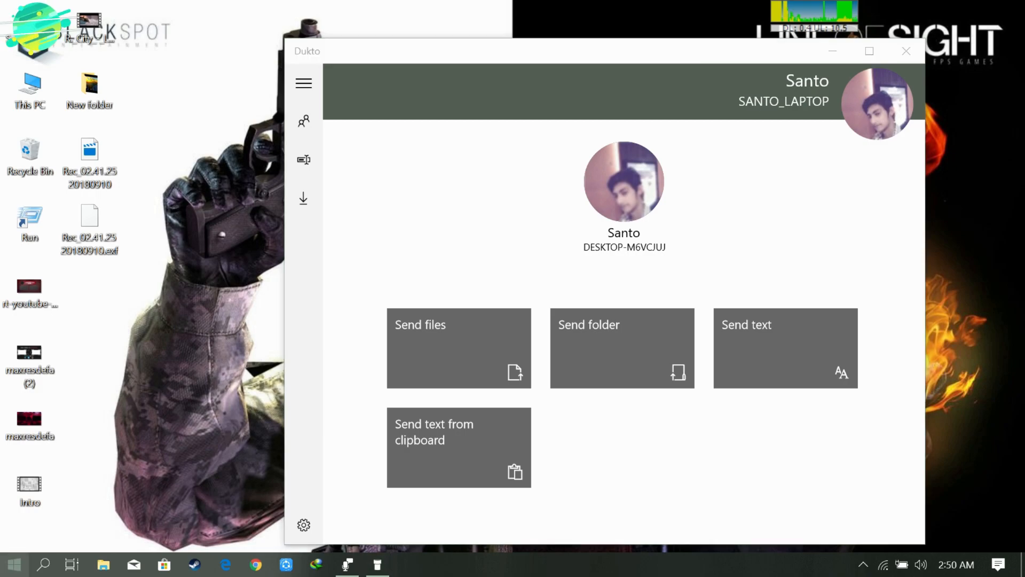
{"action": "left_click", "coordinate": [12, 564]}
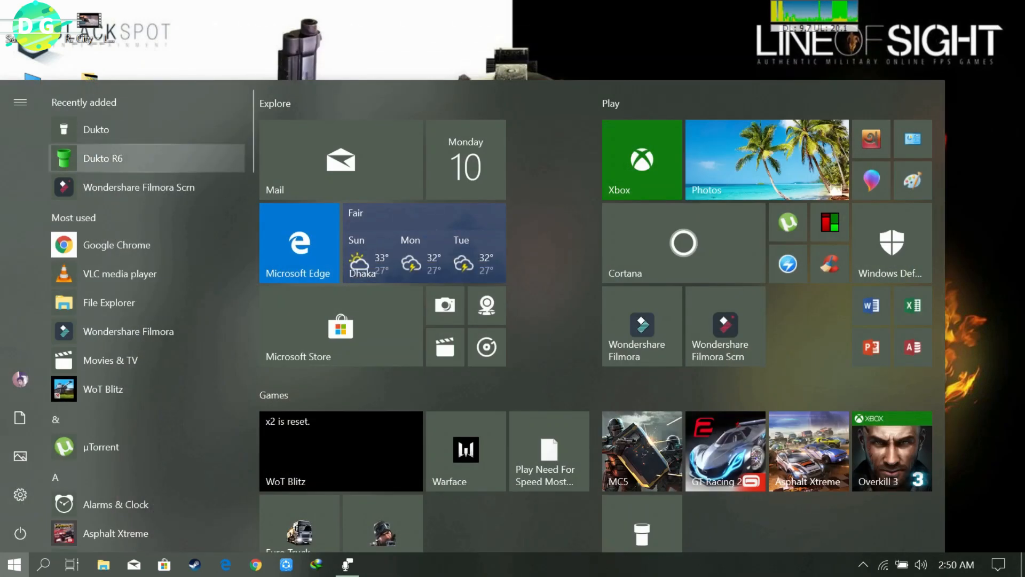
Launch Dukto R6 from Recently added in the Start menu
{"action": "left_click", "coordinate": [102, 158]}
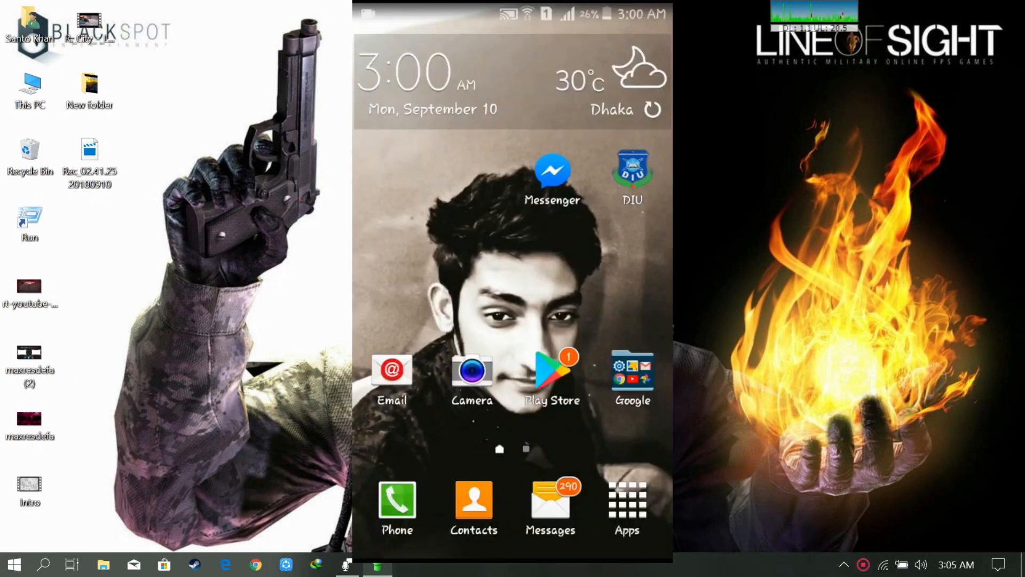
Search the Play Store on the phone for 'dukto'
{"action": "left_click", "coordinate": [552, 376]}
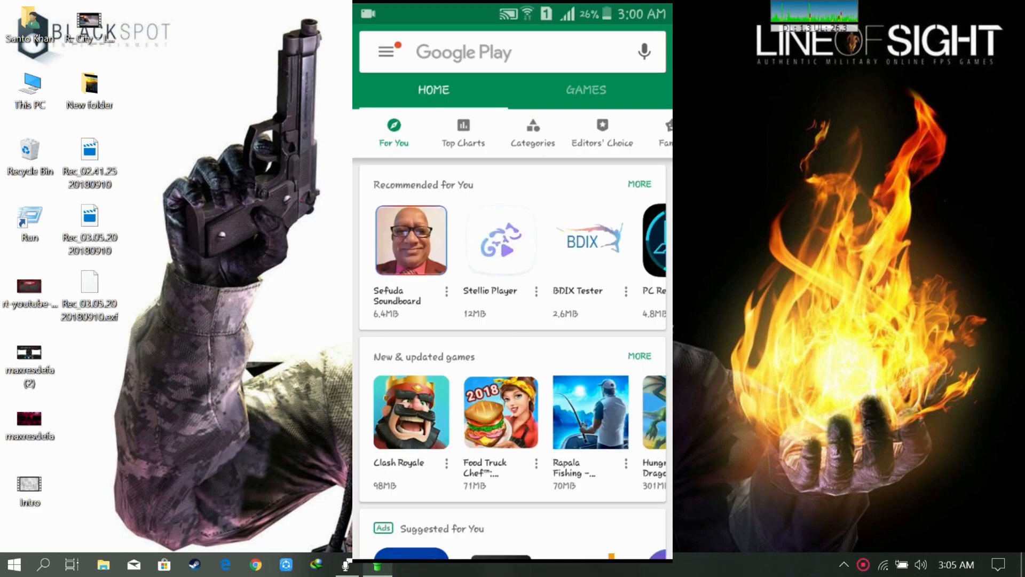
{"action": "left_click", "coordinate": [490, 52]}
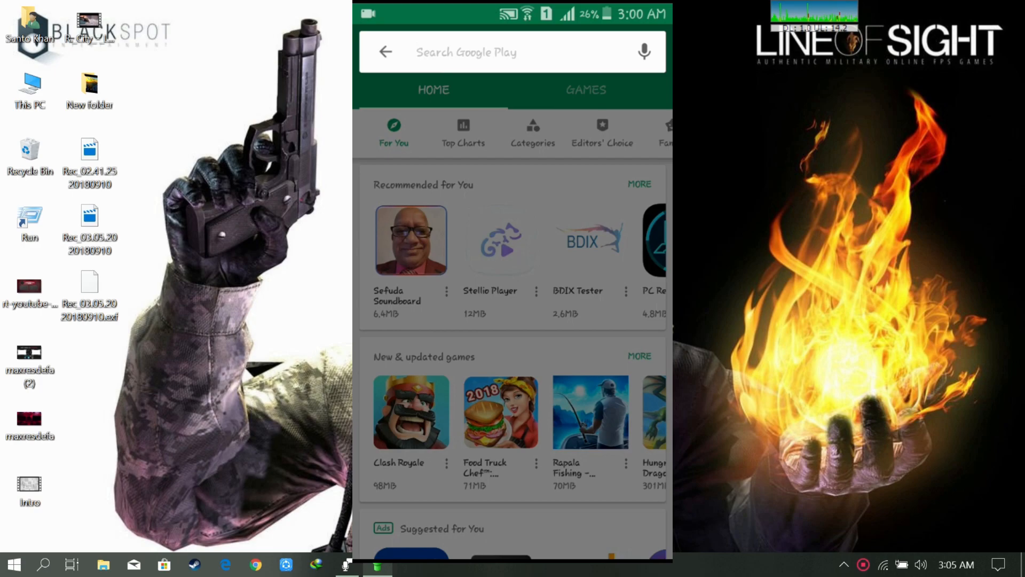
{"action": "left_click", "coordinate": [513, 52]}
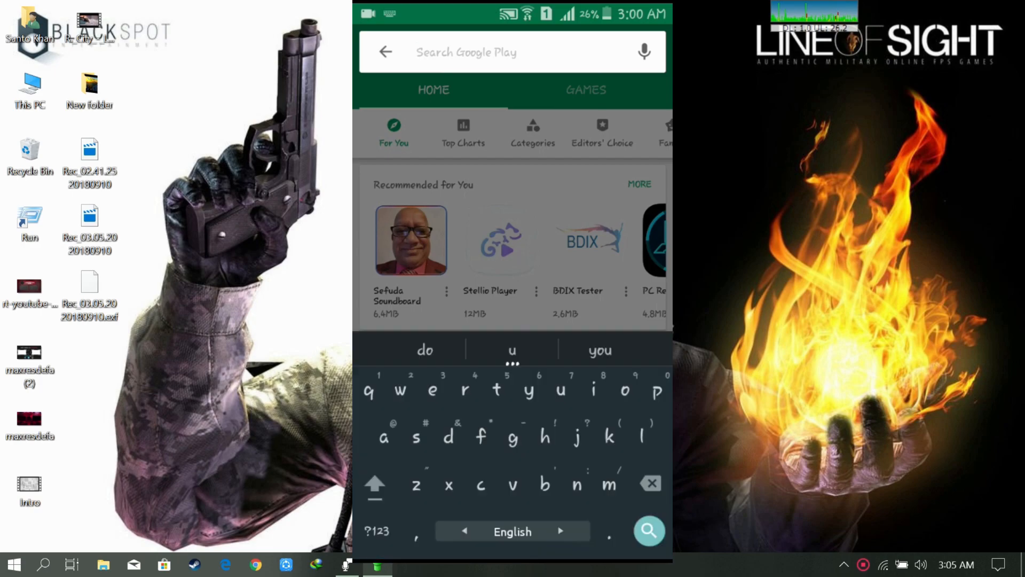
{"action": "type", "text": "dukto"}
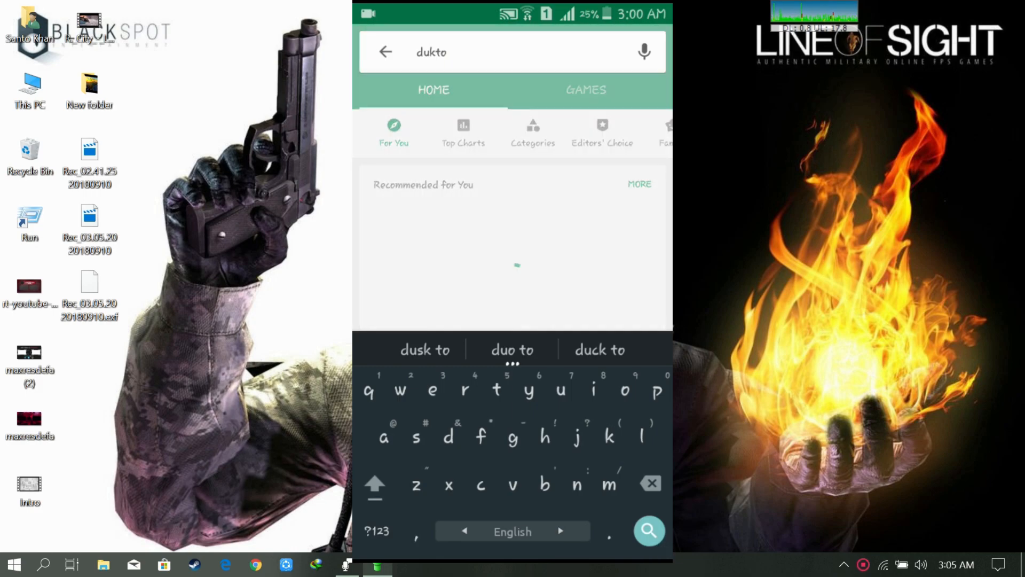
{"action": "left_click", "coordinate": [648, 530]}
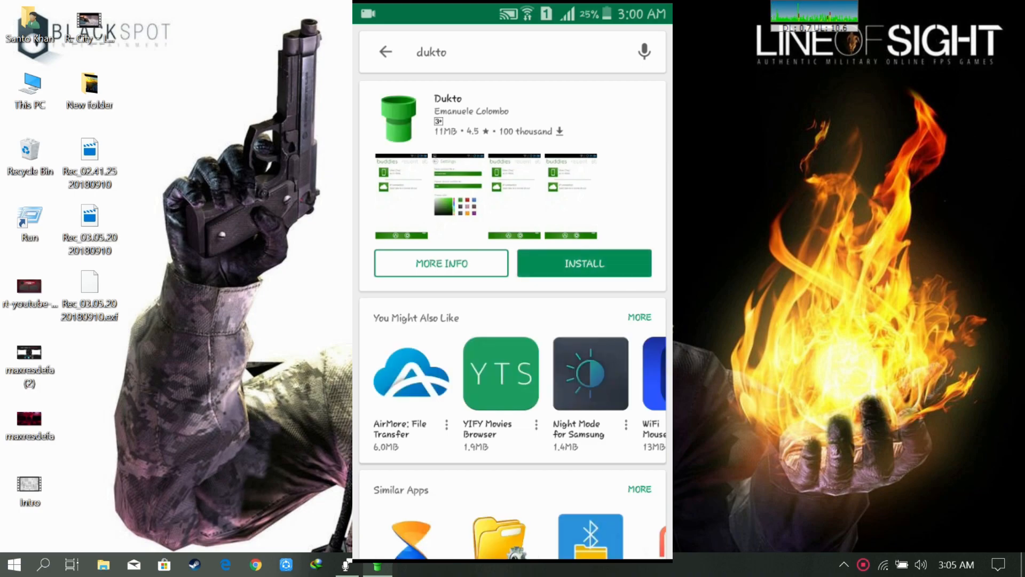
Install the Dukto app and accept its media permissions
{"action": "left_click", "coordinate": [582, 262]}
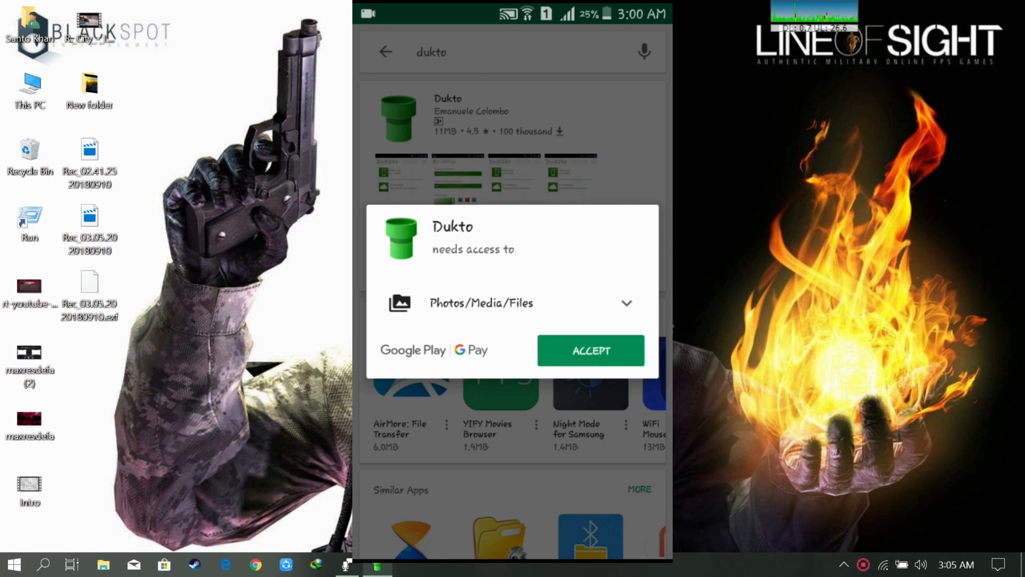
{"action": "left_click", "coordinate": [589, 350]}
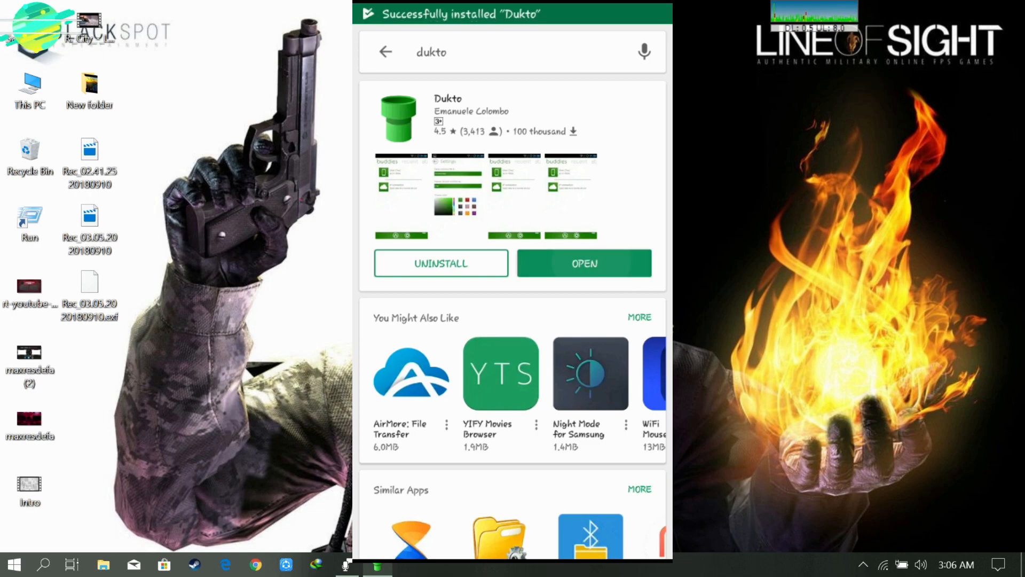
Open Dukto from the Play Store and accept its Disclaimer screen
{"action": "left_click", "coordinate": [583, 263]}
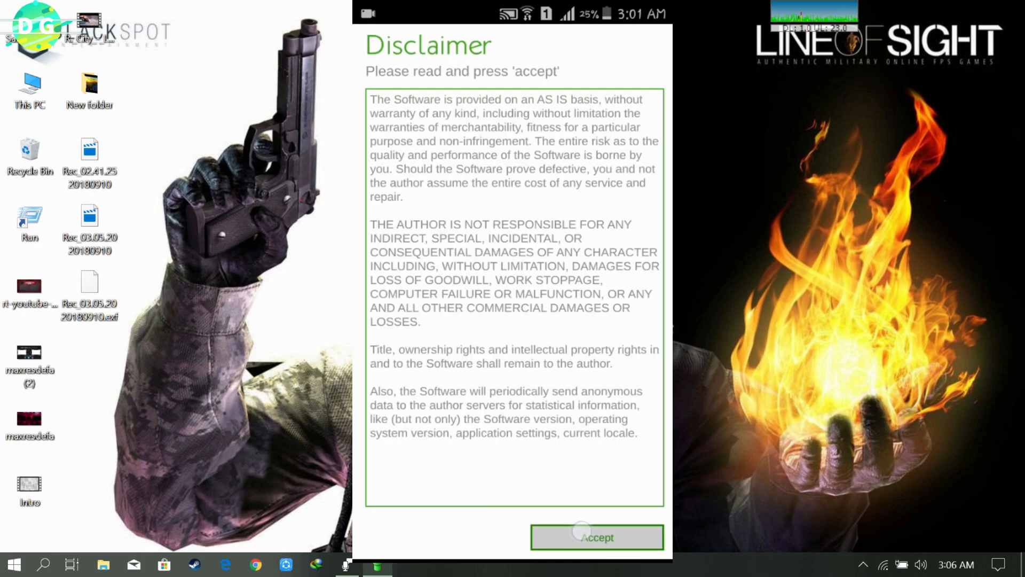
{"action": "left_click", "coordinate": [595, 536]}
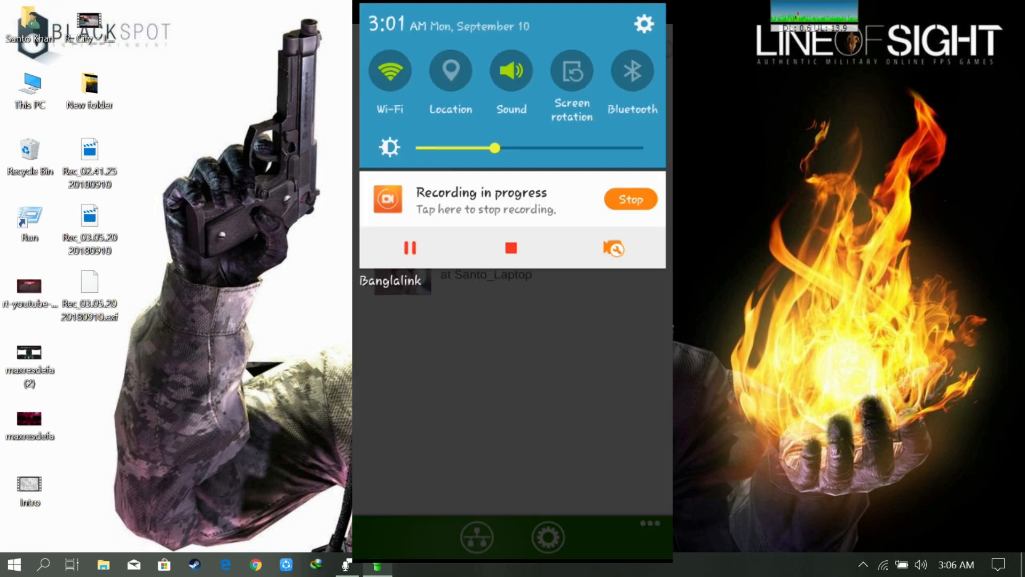
Join the phone to the DESKTOP-ADG9250 5003 Wi-Fi network with its password
{"action": "left_click", "coordinate": [389, 70]}
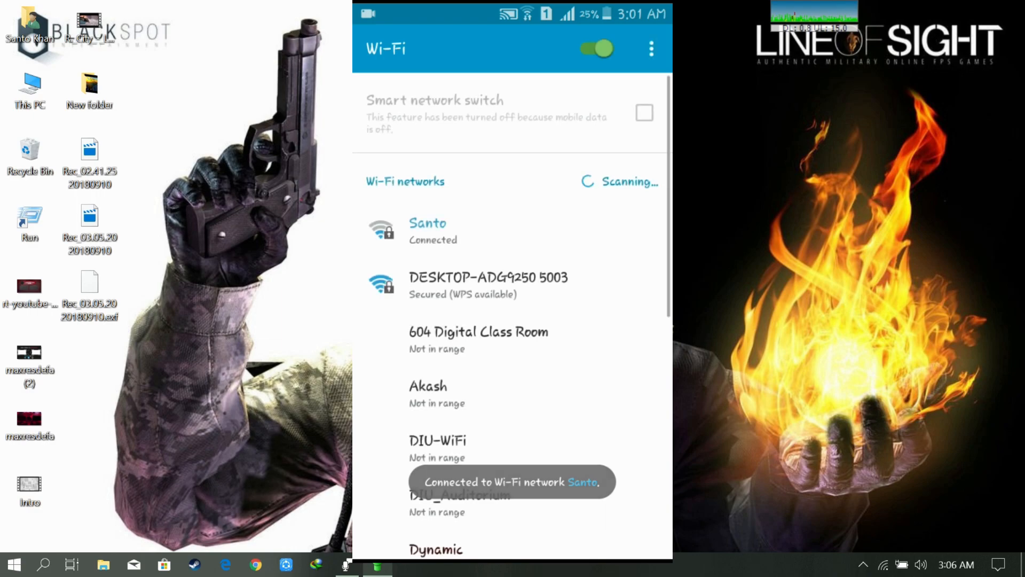
{"action": "left_click", "coordinate": [488, 285]}
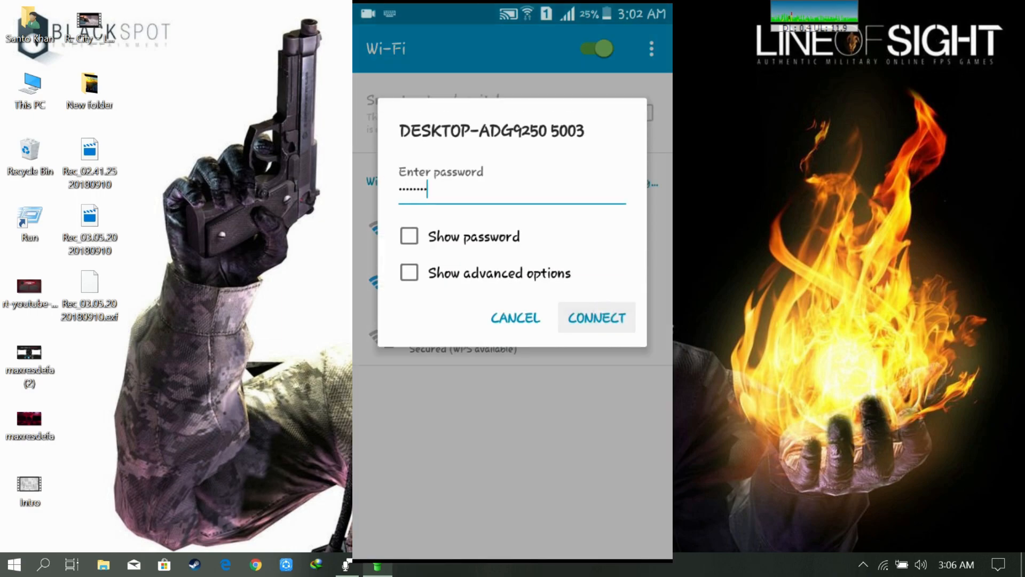
{"action": "left_click", "coordinate": [594, 317]}
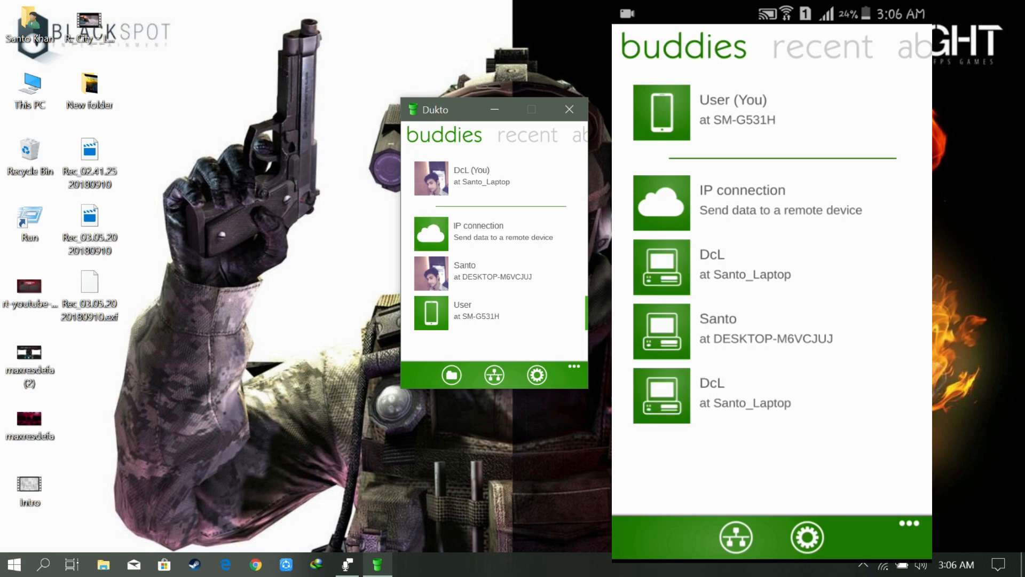
Send files and a folder to the User at SM-G531H buddy, then return to buddies
{"action": "left_click", "coordinate": [497, 312]}
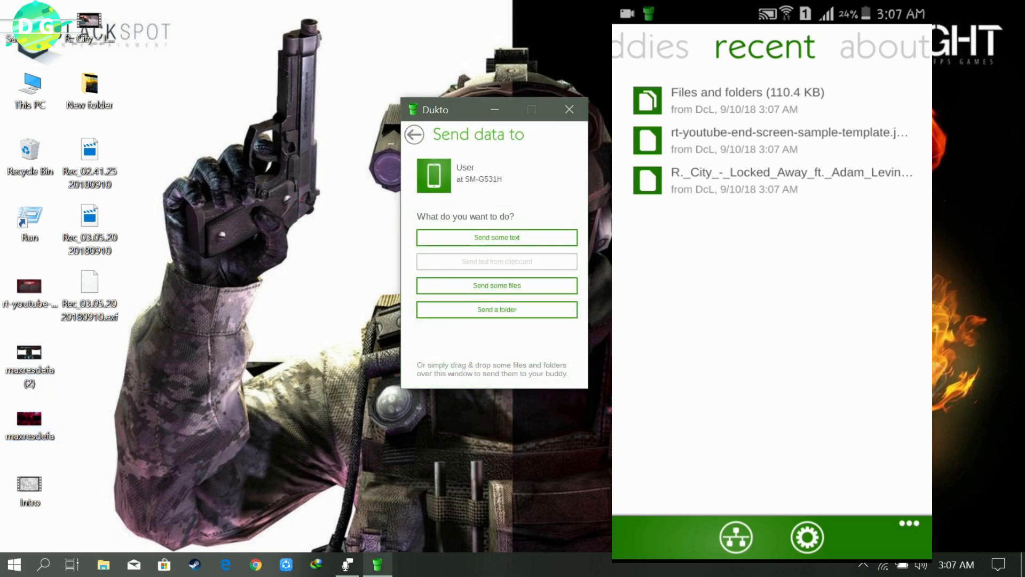
{"action": "left_click", "coordinate": [414, 134]}
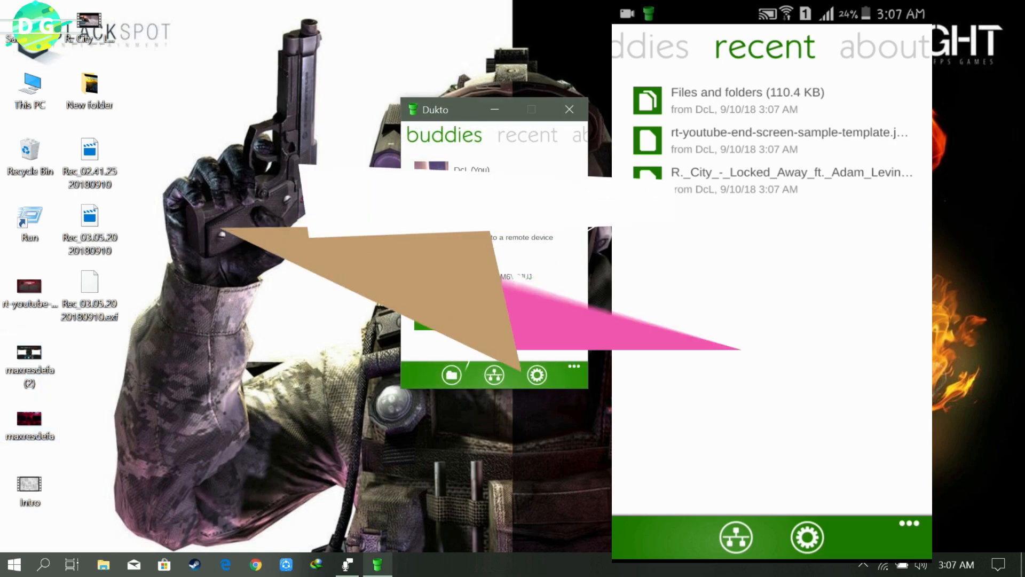